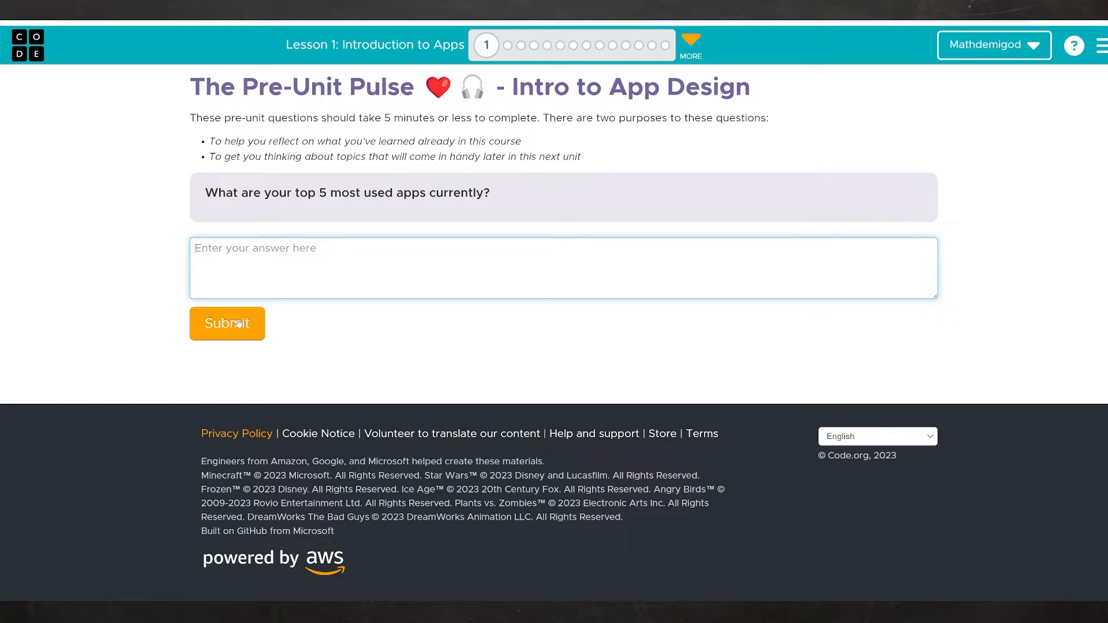
Submit the top-five-apps answer and advance to the app-benefit question
click(227, 323)
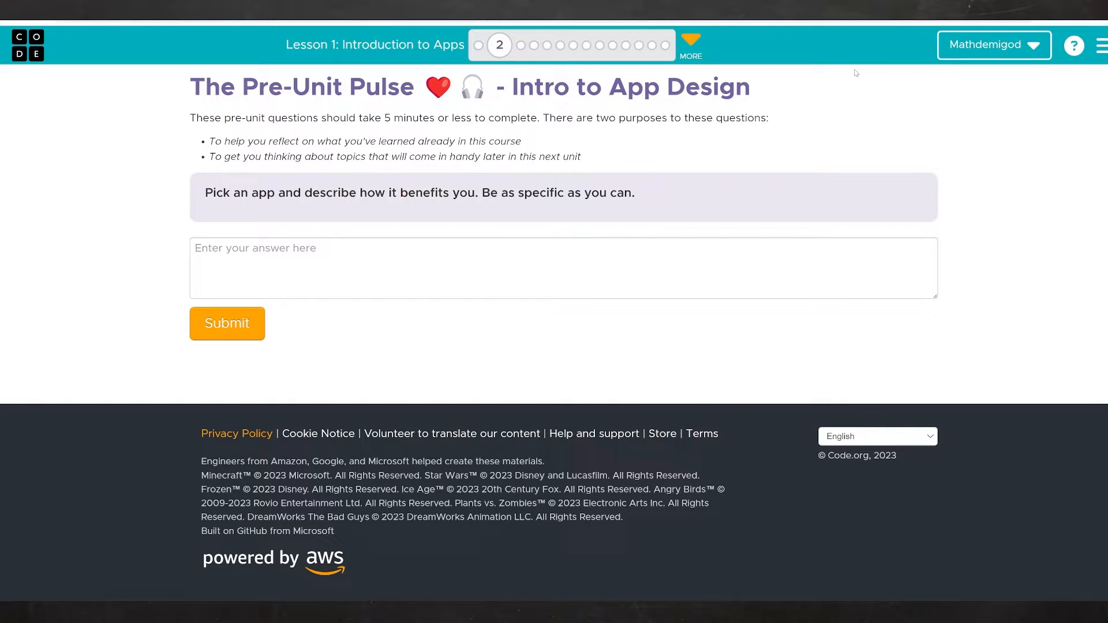
Submit the app-benefit answer and advance to the high-school-app question
click(226, 323)
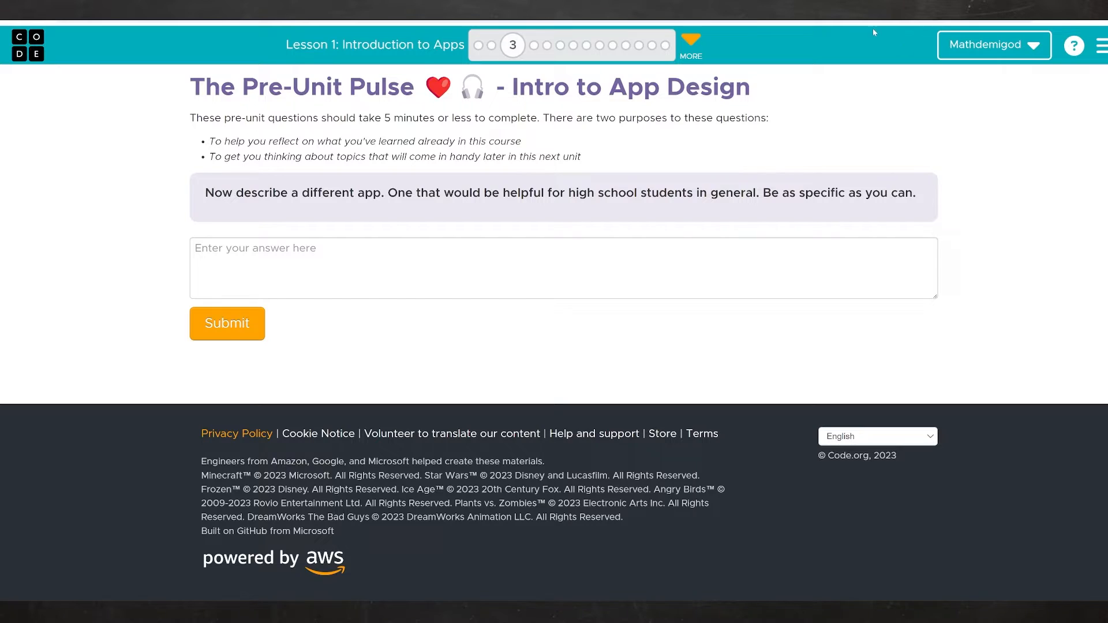
Submit the third survey answer, run the Water Conservation Tips app and toggle Spanish then English
click(228, 323)
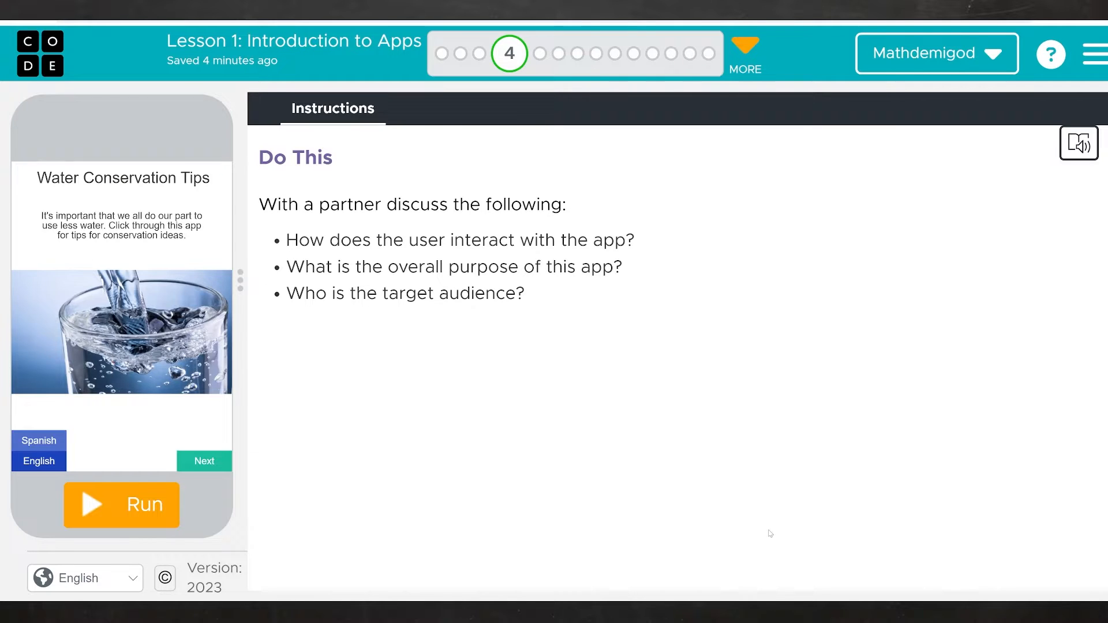
mouse_move(749, 535)
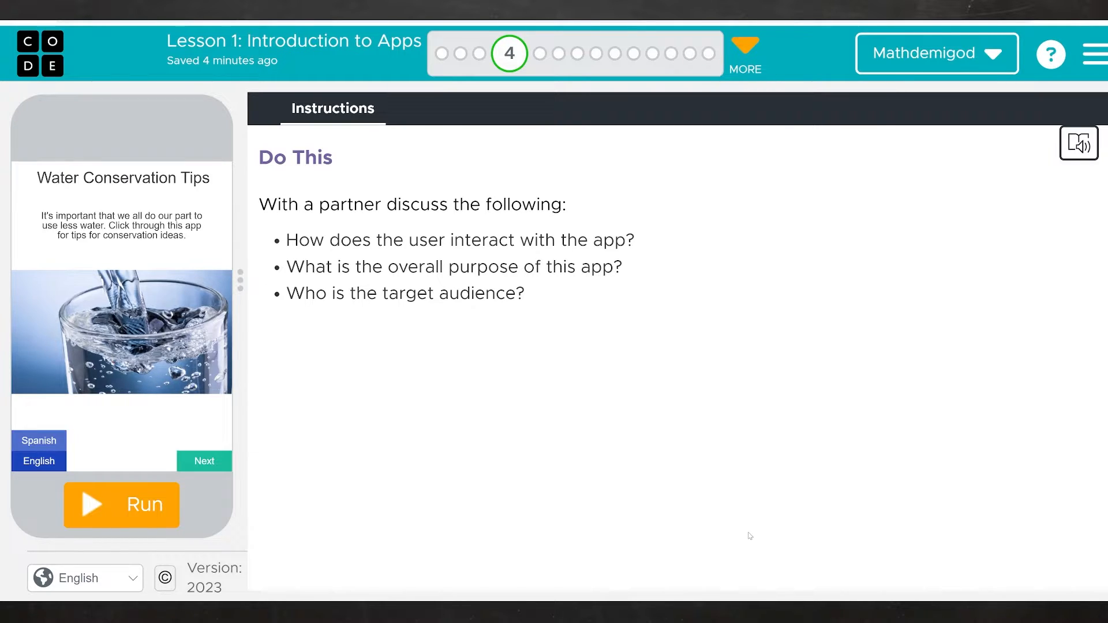
mouse_move(715, 526)
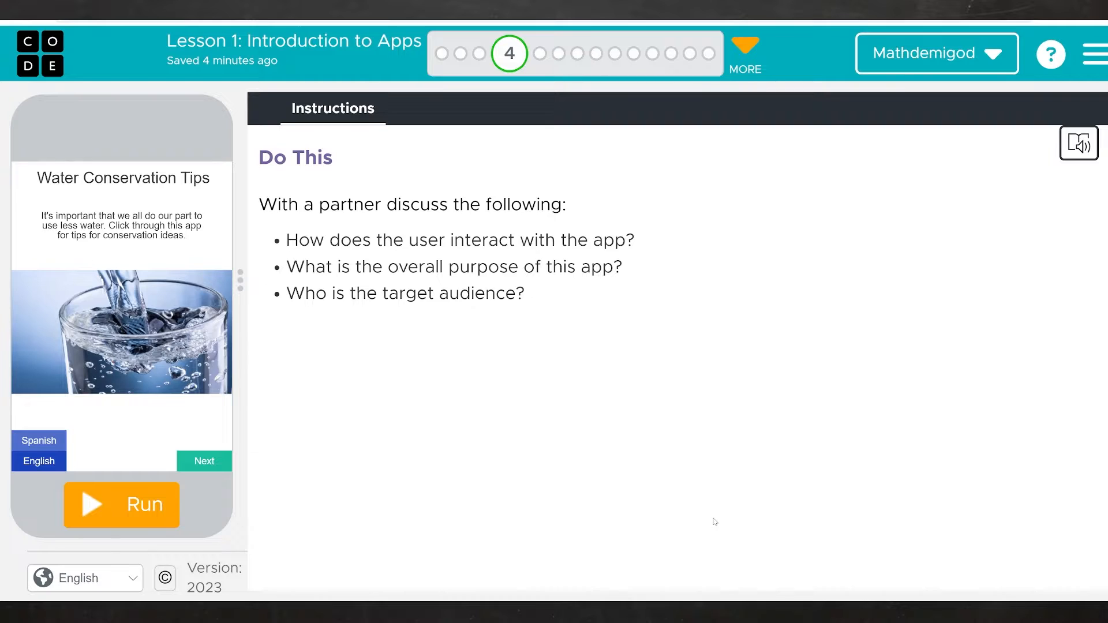
mouse_move(685, 387)
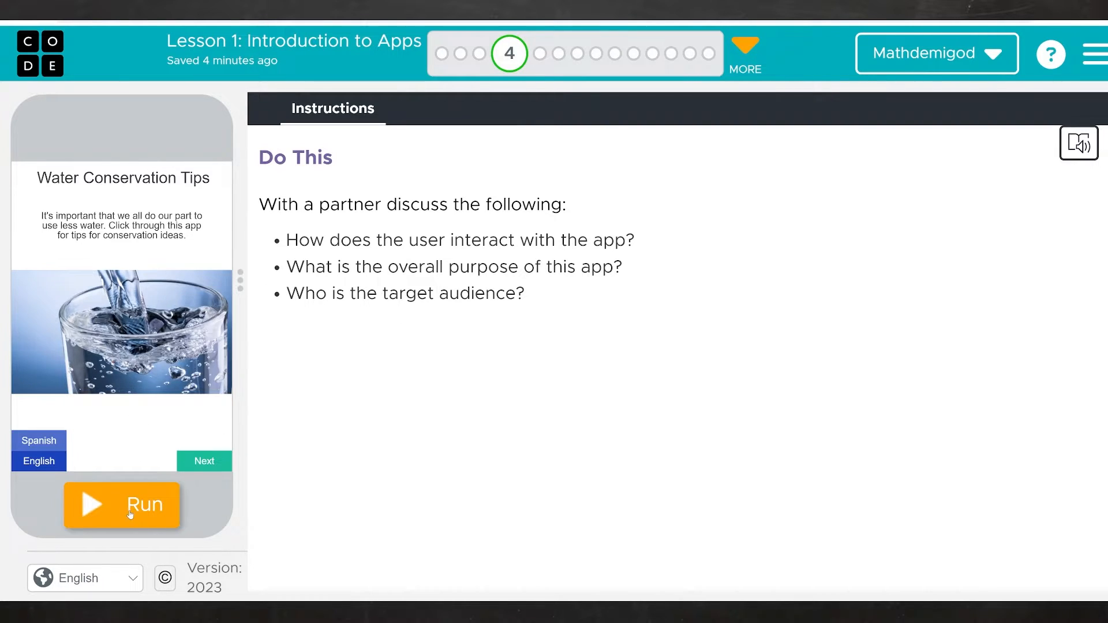
click(121, 505)
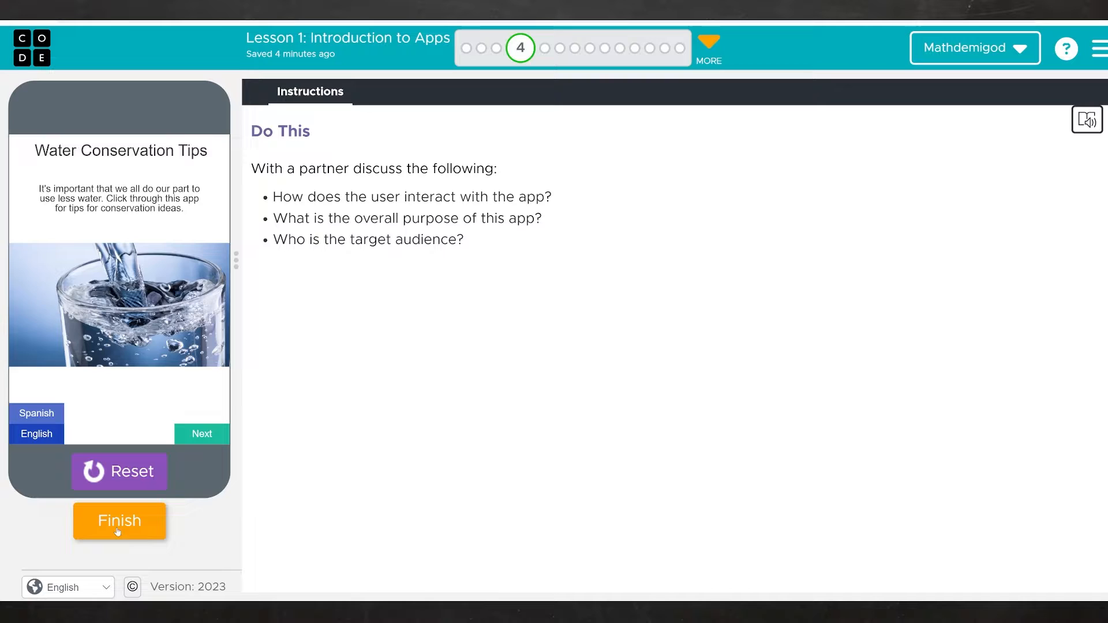
mouse_move(545, 48)
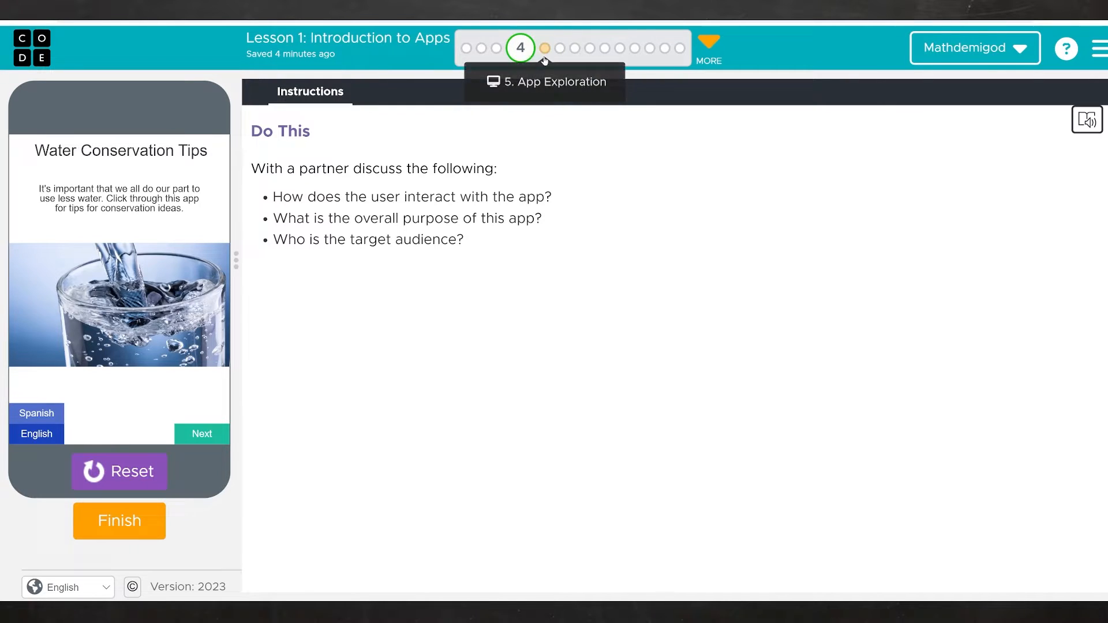
mouse_move(119, 470)
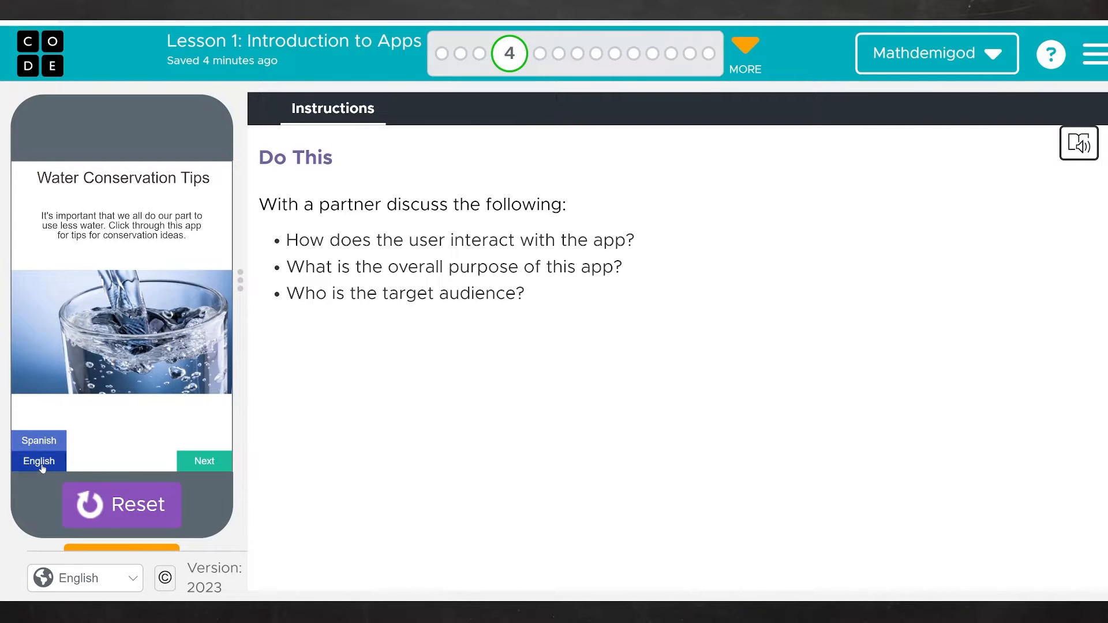
click(39, 440)
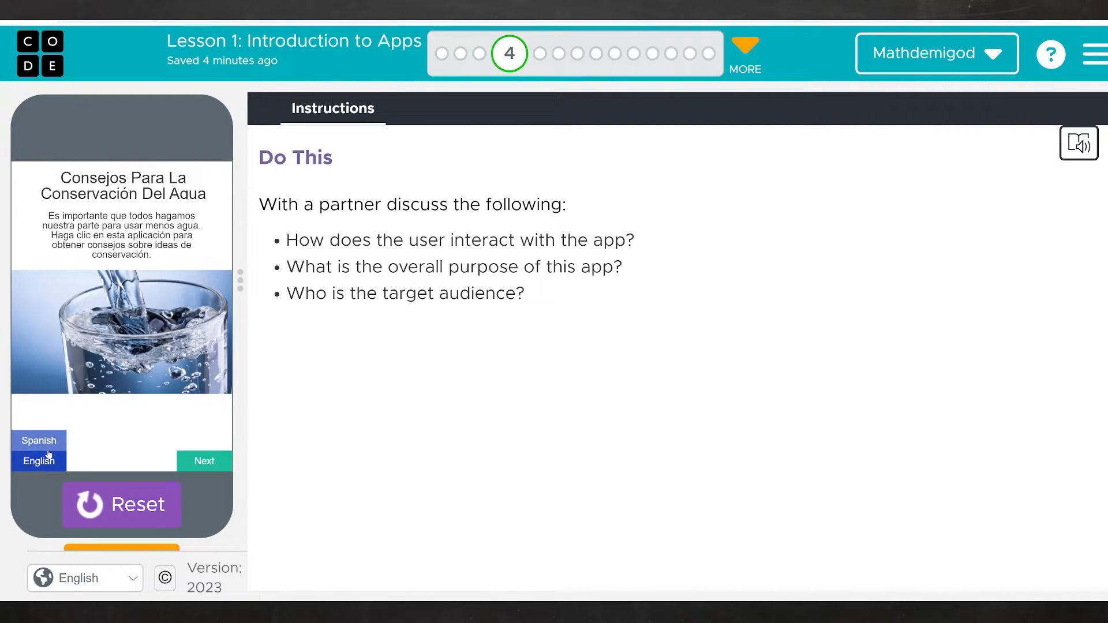
click(38, 460)
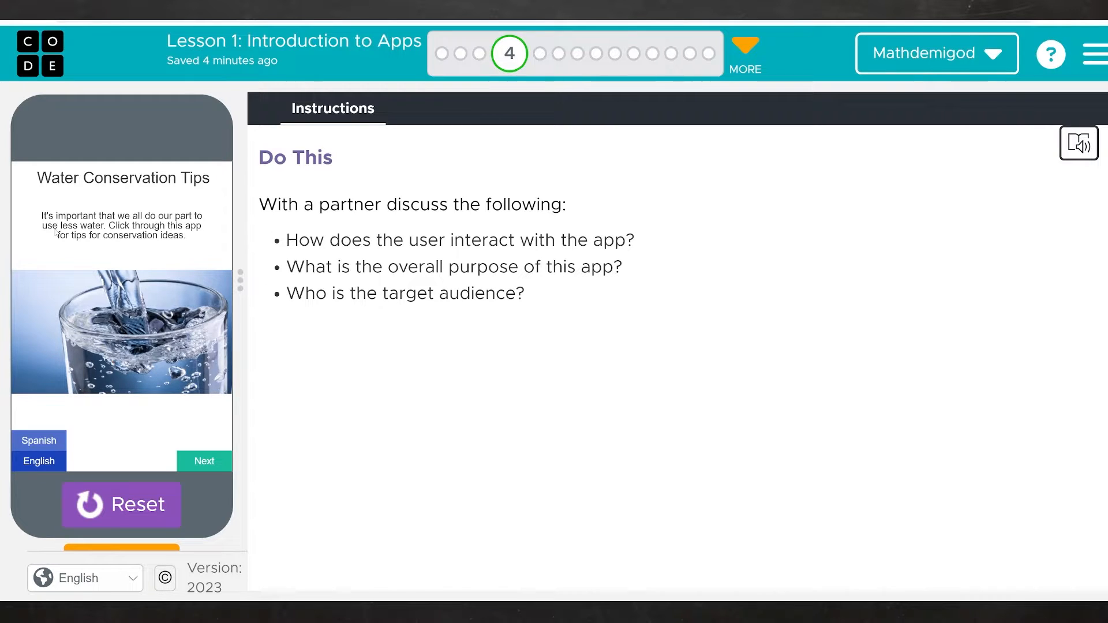
mouse_move(124, 249)
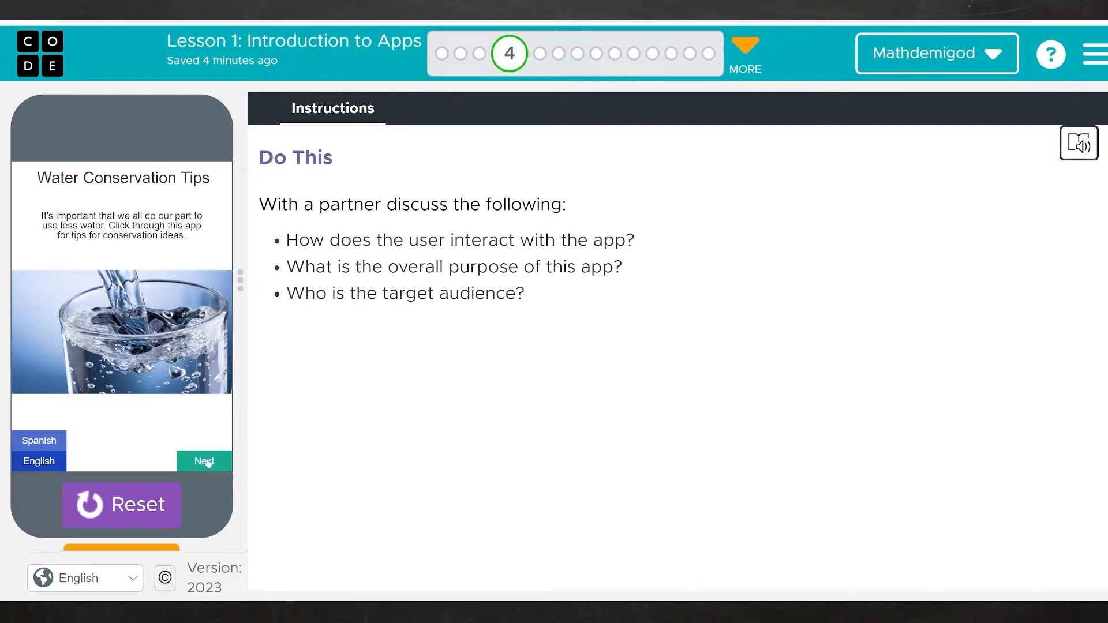
Advance through the tips, choose the refillable glass bottle, then start the shower timer
click(204, 460)
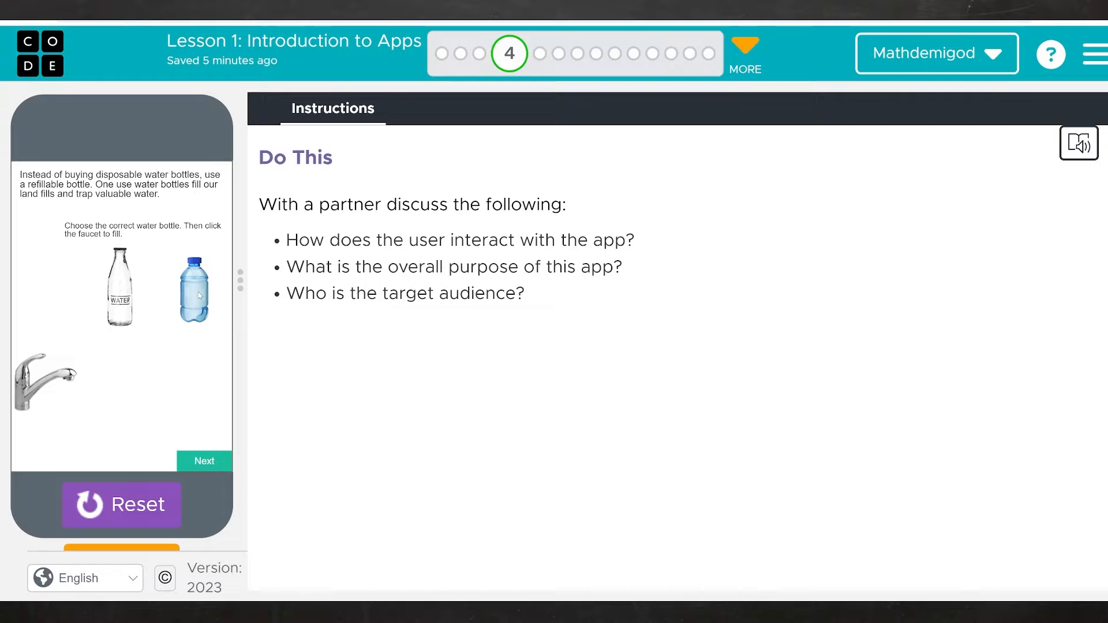
click(195, 288)
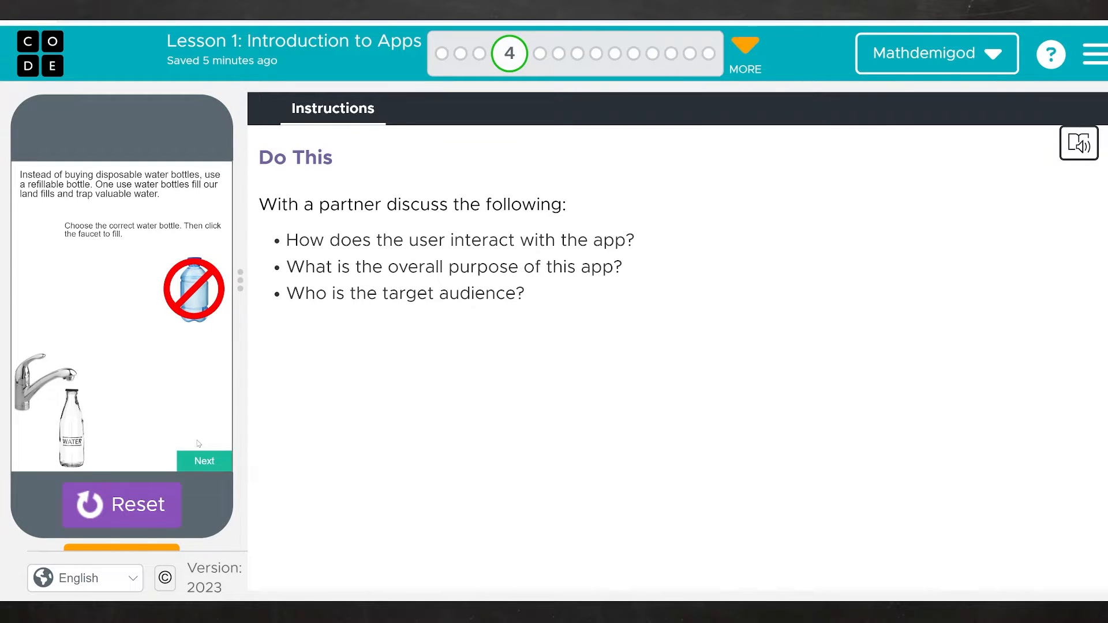
mouse_move(188, 442)
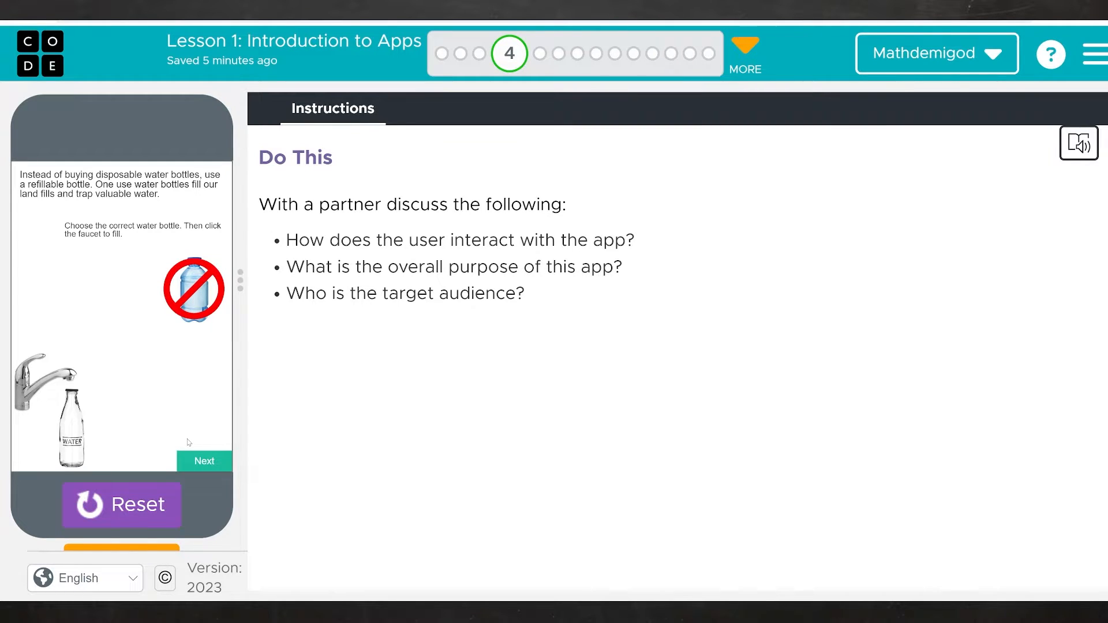
click(203, 460)
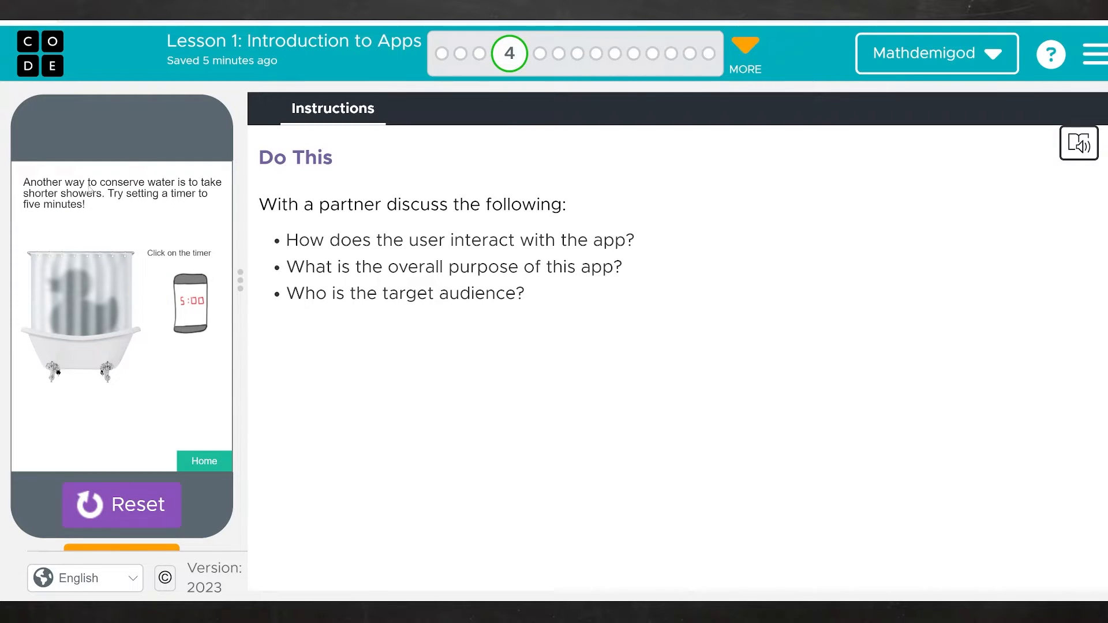
mouse_move(206, 216)
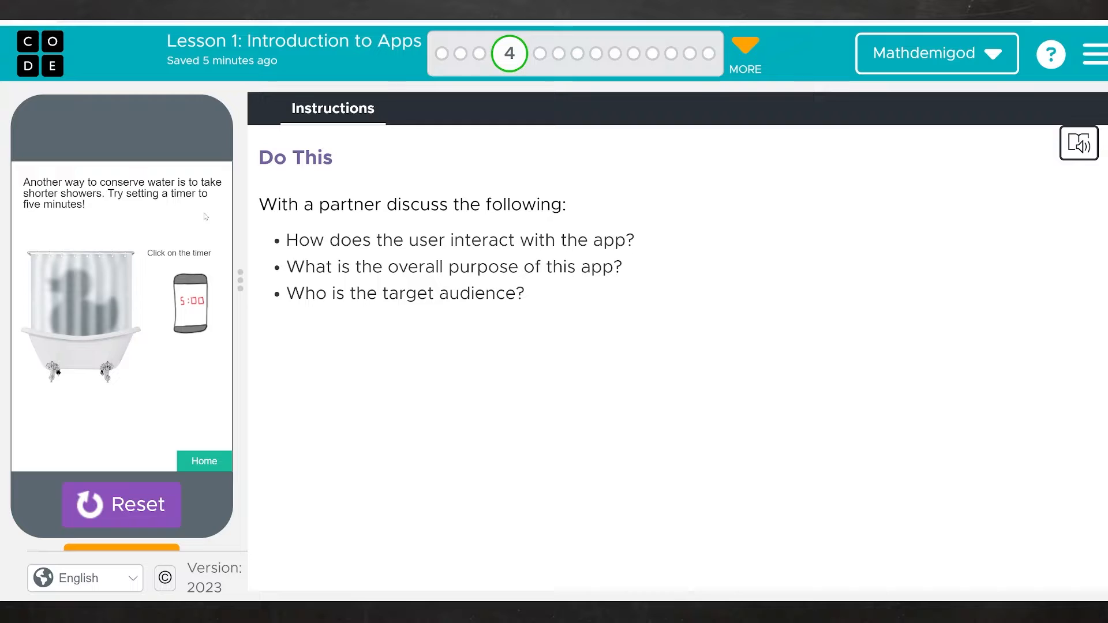
mouse_move(159, 297)
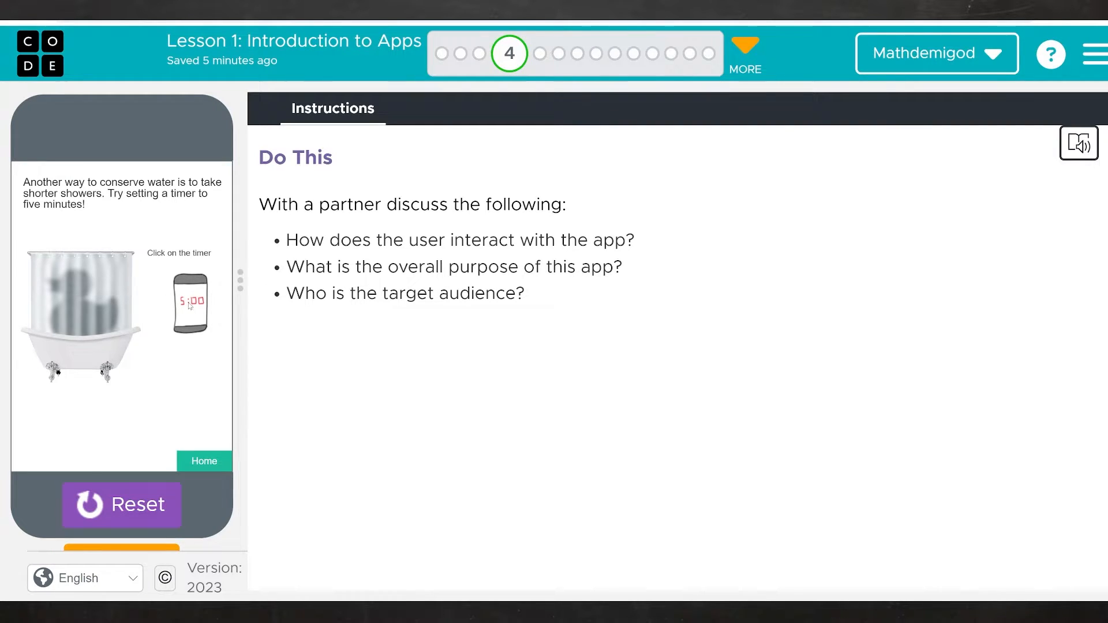
click(188, 302)
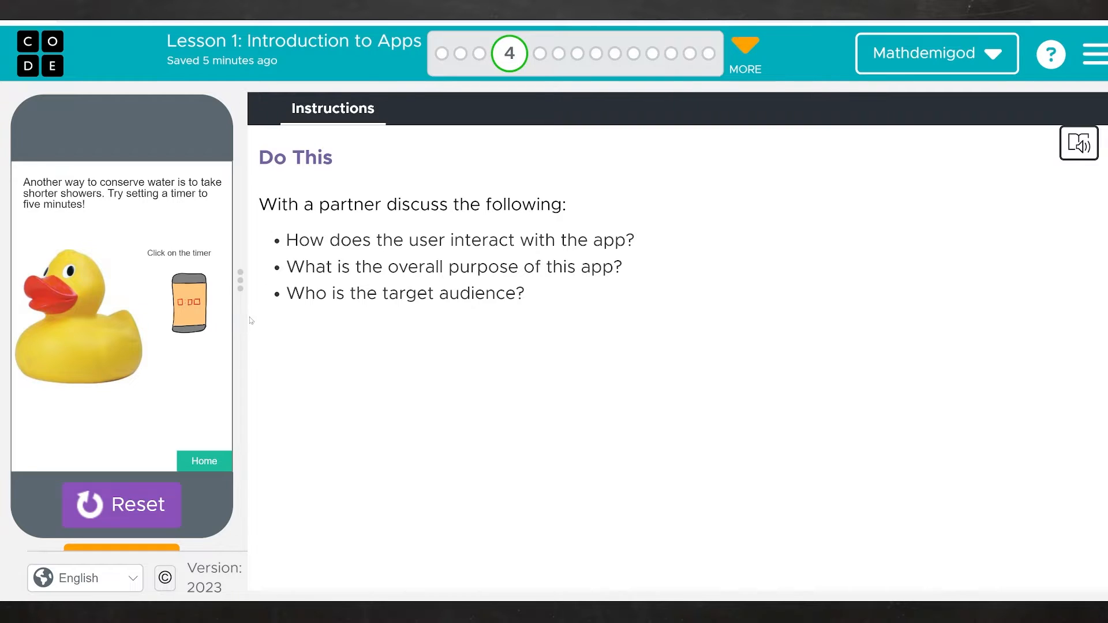
mouse_move(71, 337)
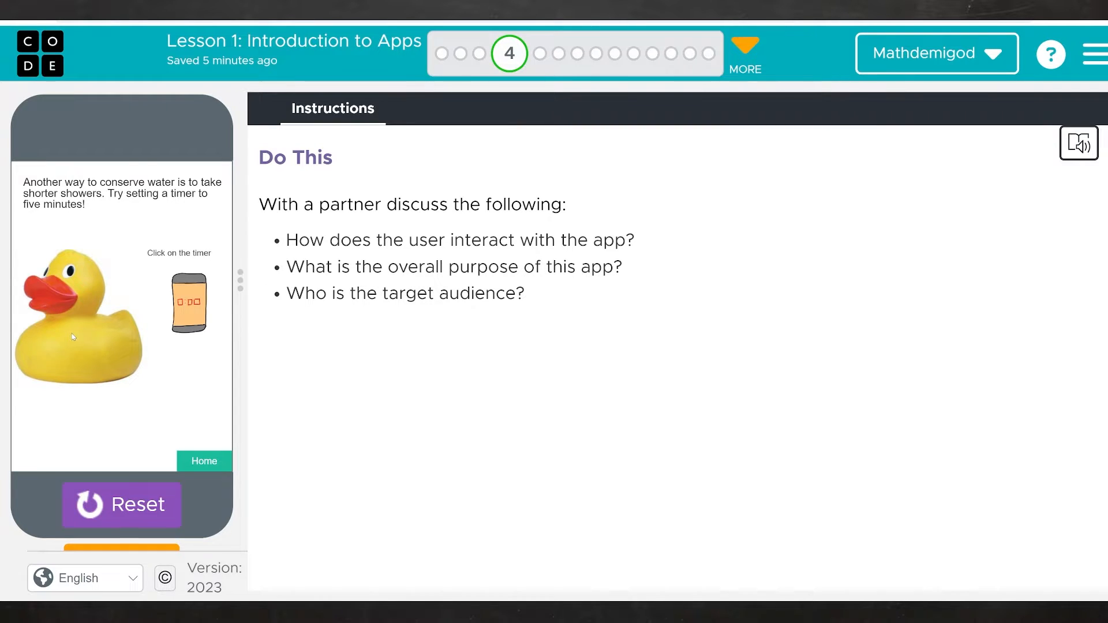
mouse_move(109, 303)
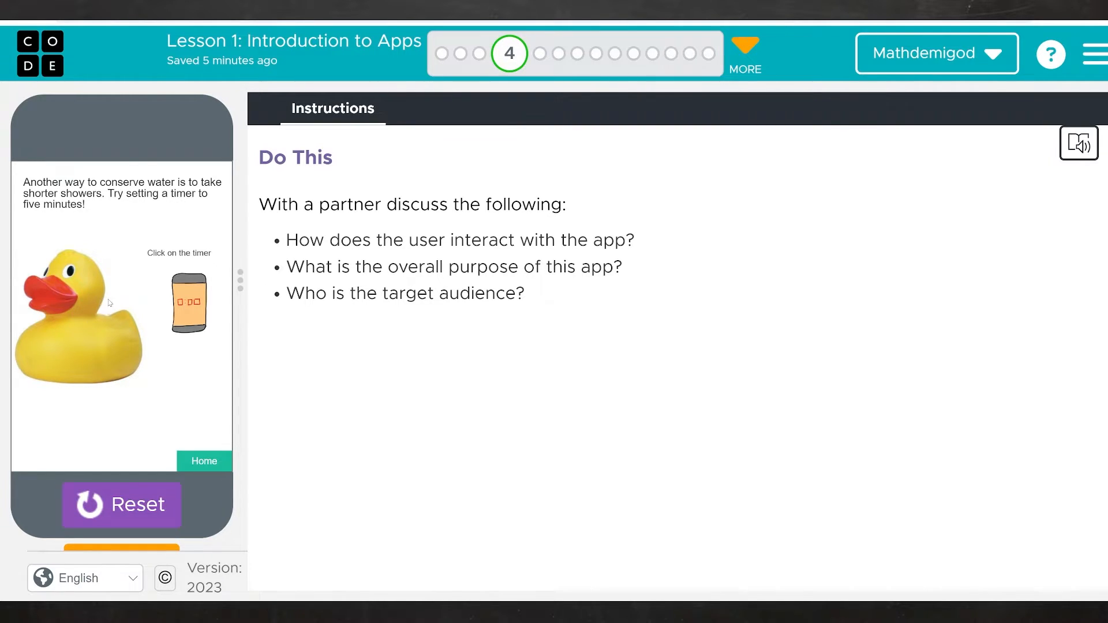
mouse_move(141, 265)
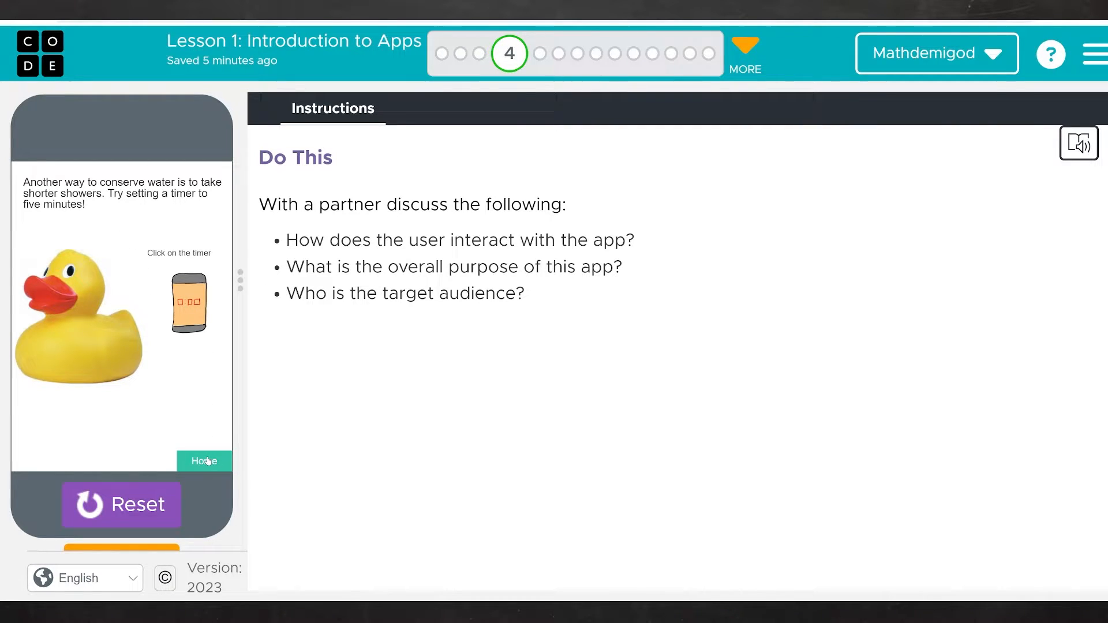
Return the app to Home, reset it, and select the 'Who is the target audience?' text
click(203, 461)
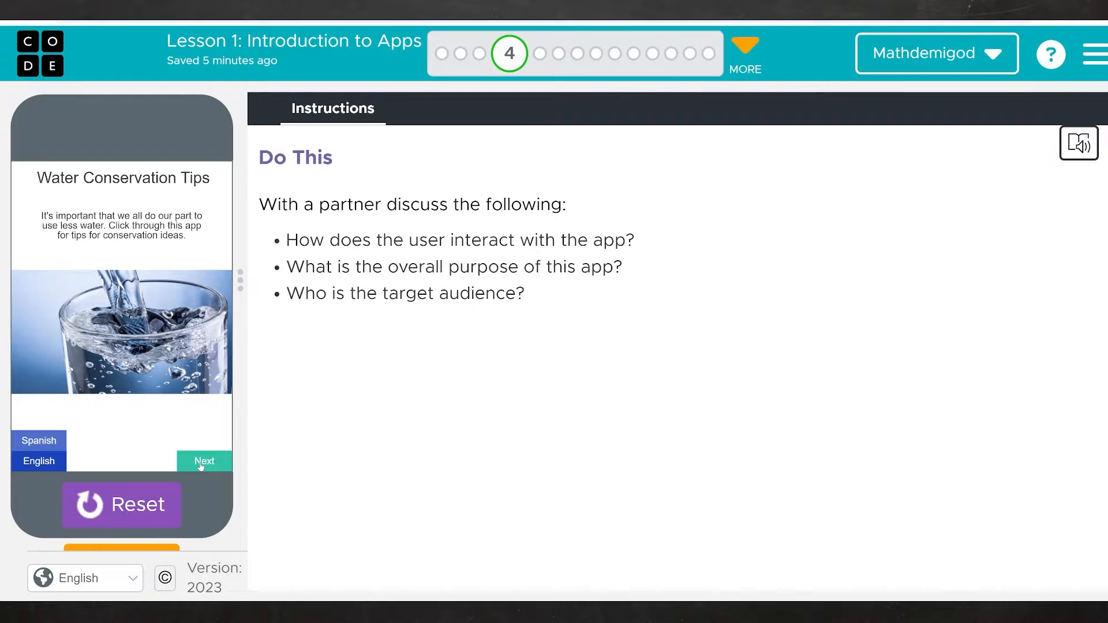
mouse_move(40, 441)
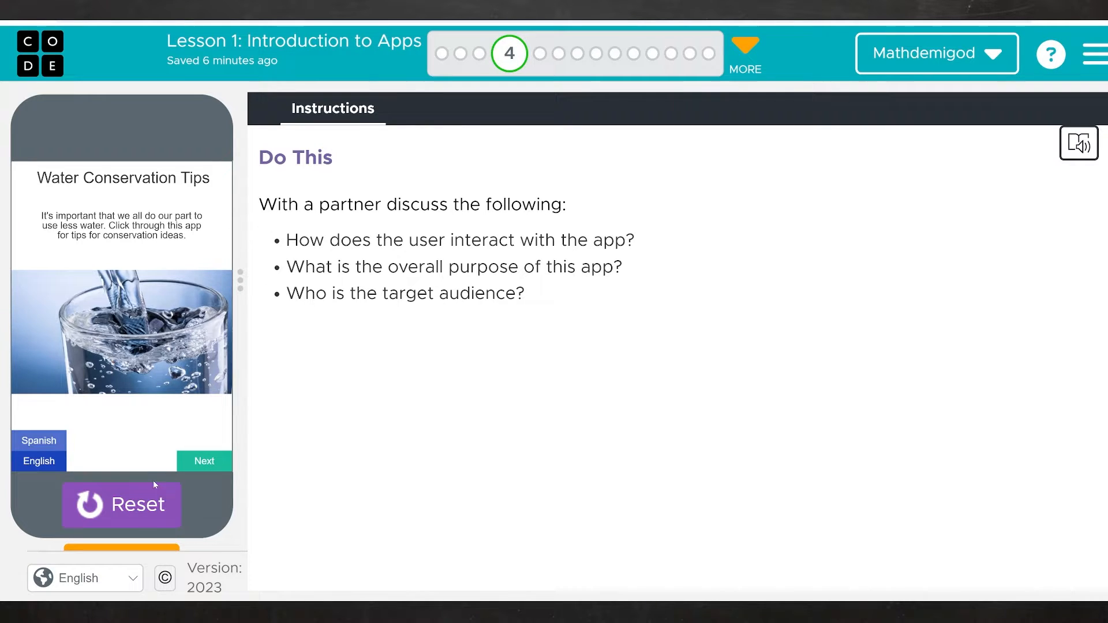
click(121, 504)
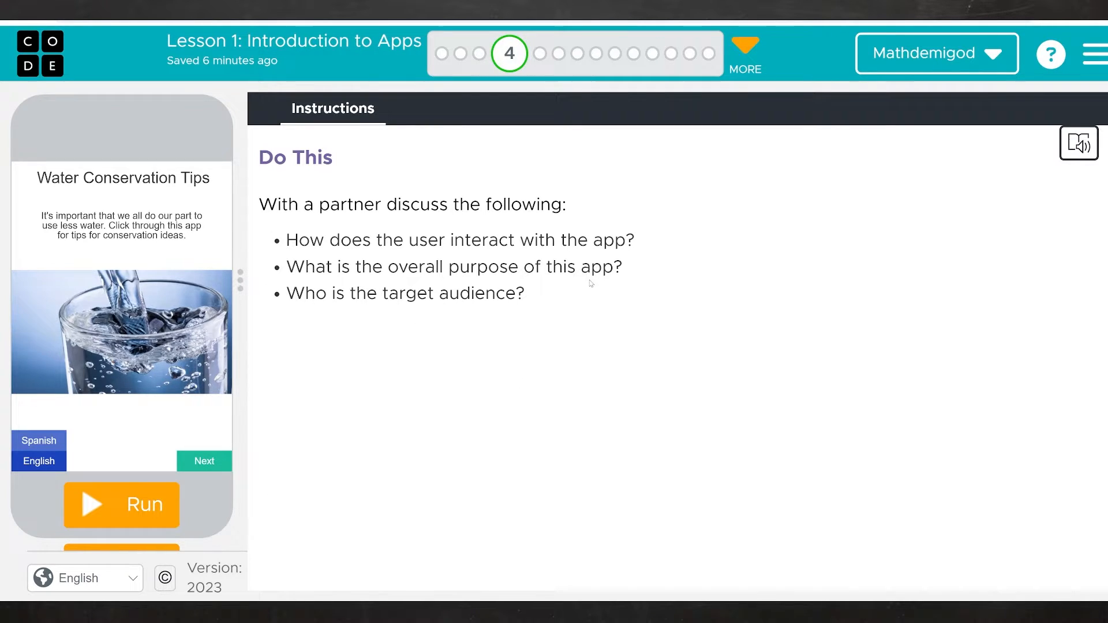
drag(316, 294, 524, 293)
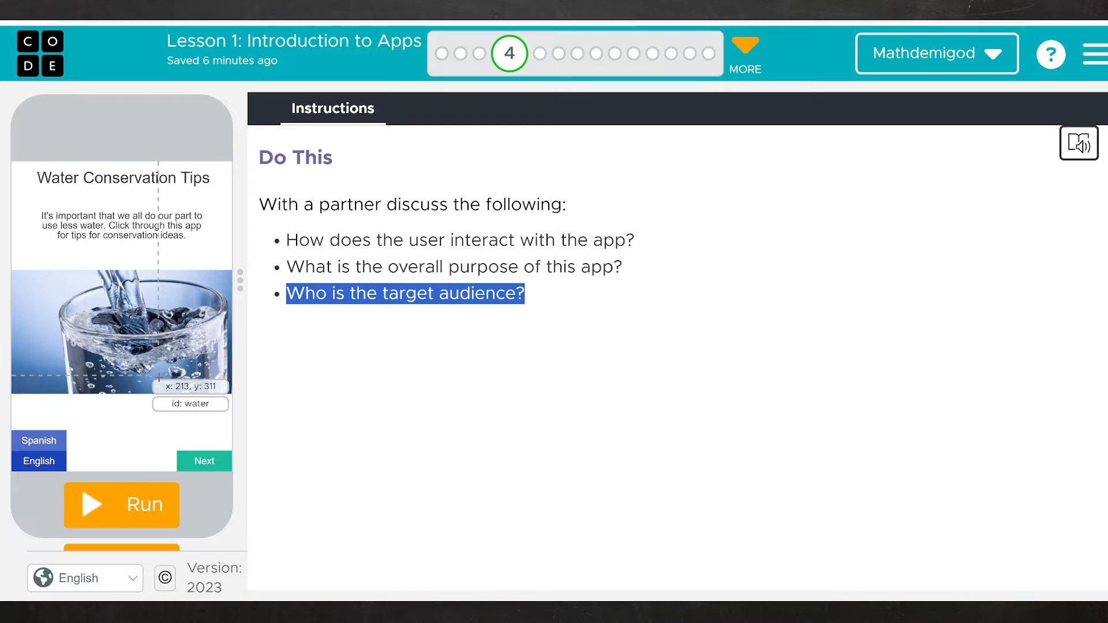
mouse_move(542, 53)
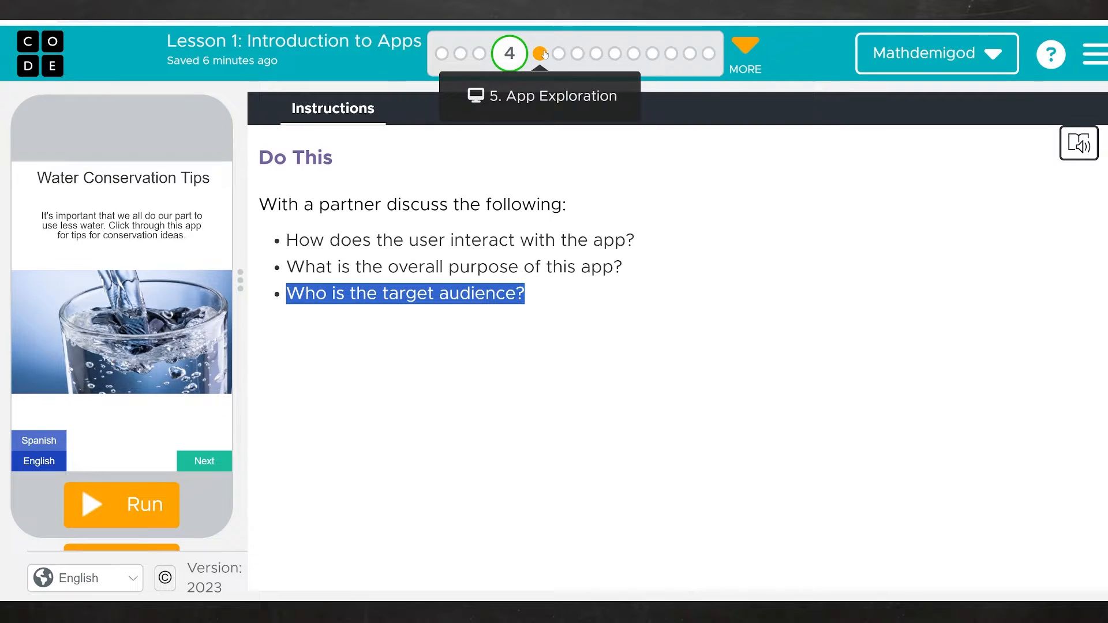
Go to level 5, run the Bird Quiz and answer the longest-living bird question with Swan
click(542, 53)
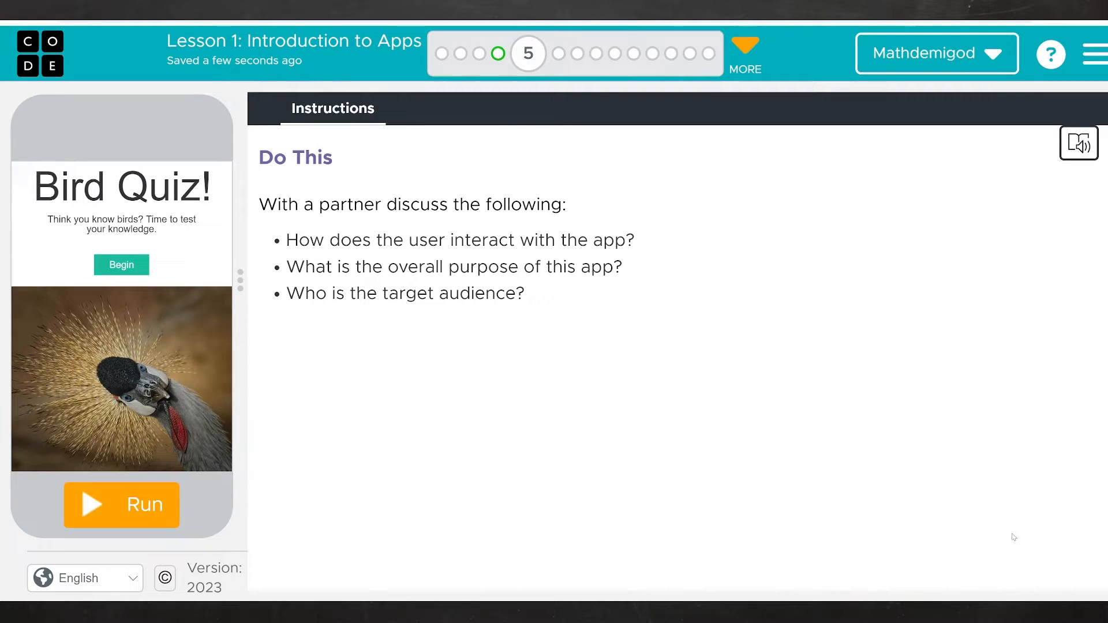
click(121, 504)
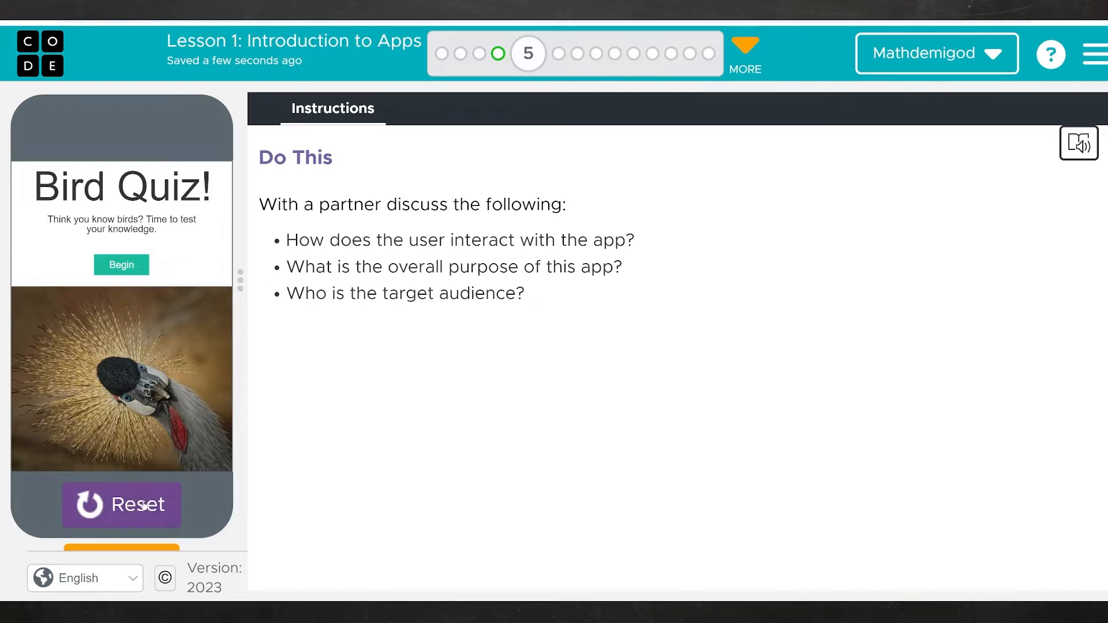
click(121, 265)
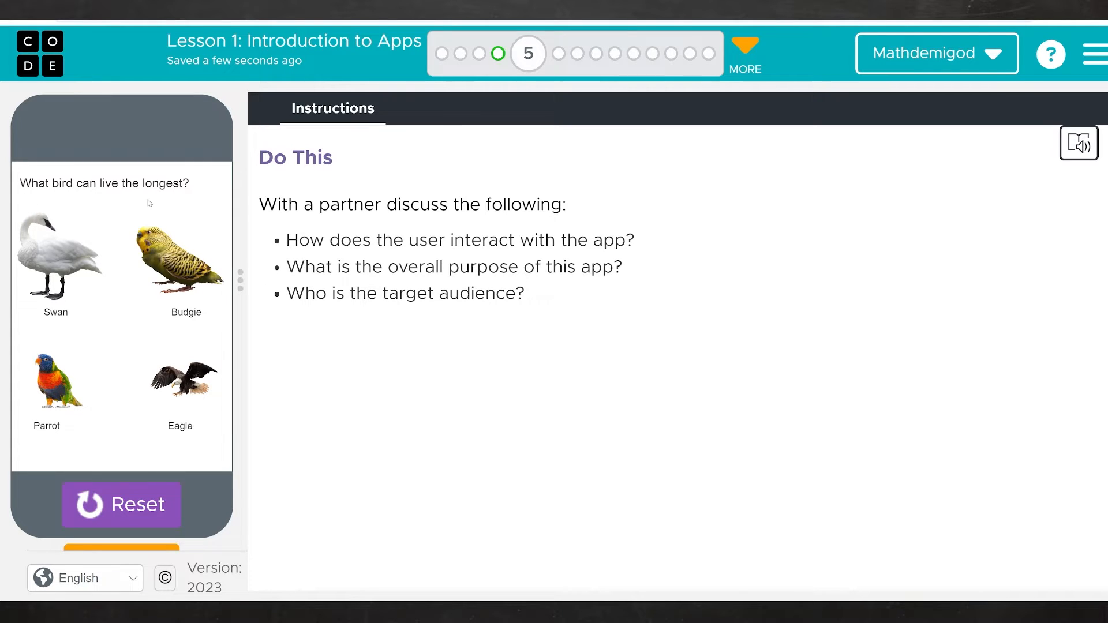
mouse_move(52, 254)
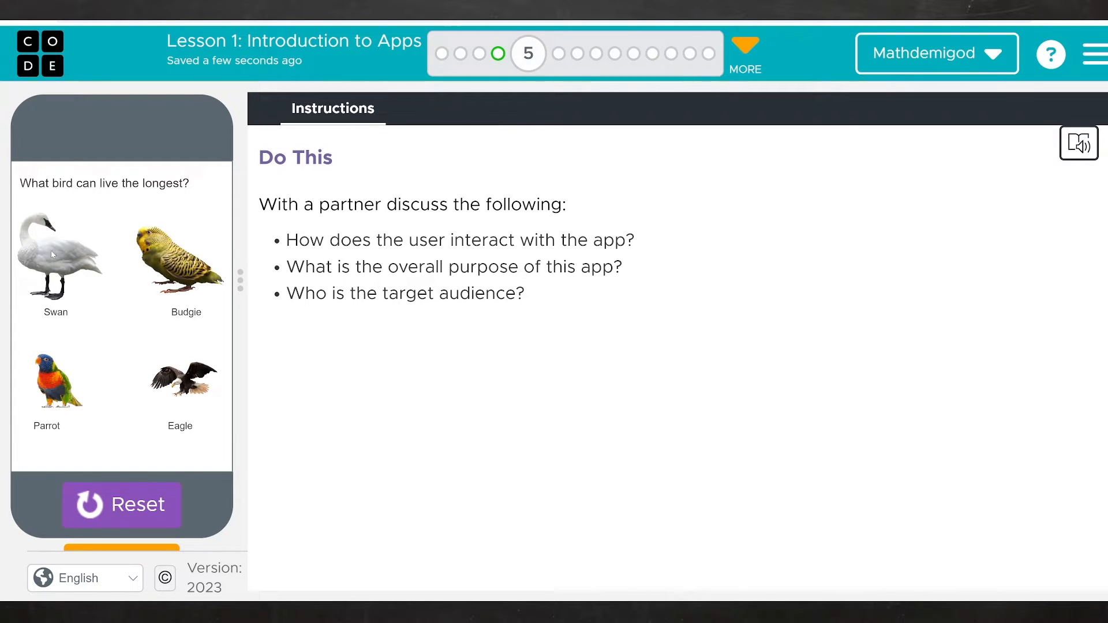
click(55, 254)
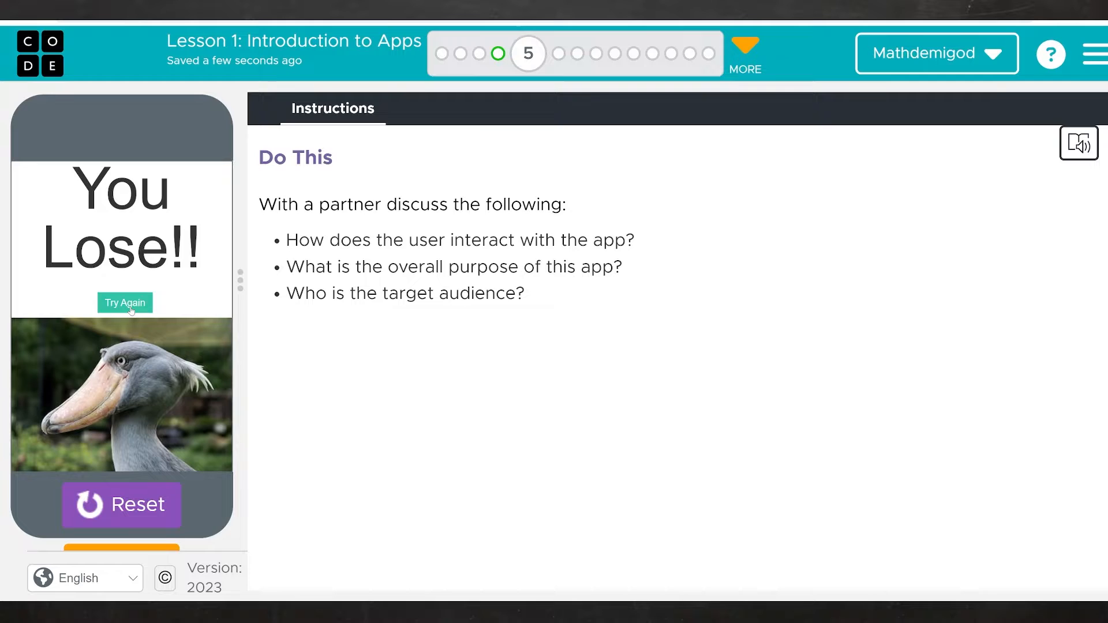
Try again, answer the fly-backwards question, then begin the quiz over
click(124, 303)
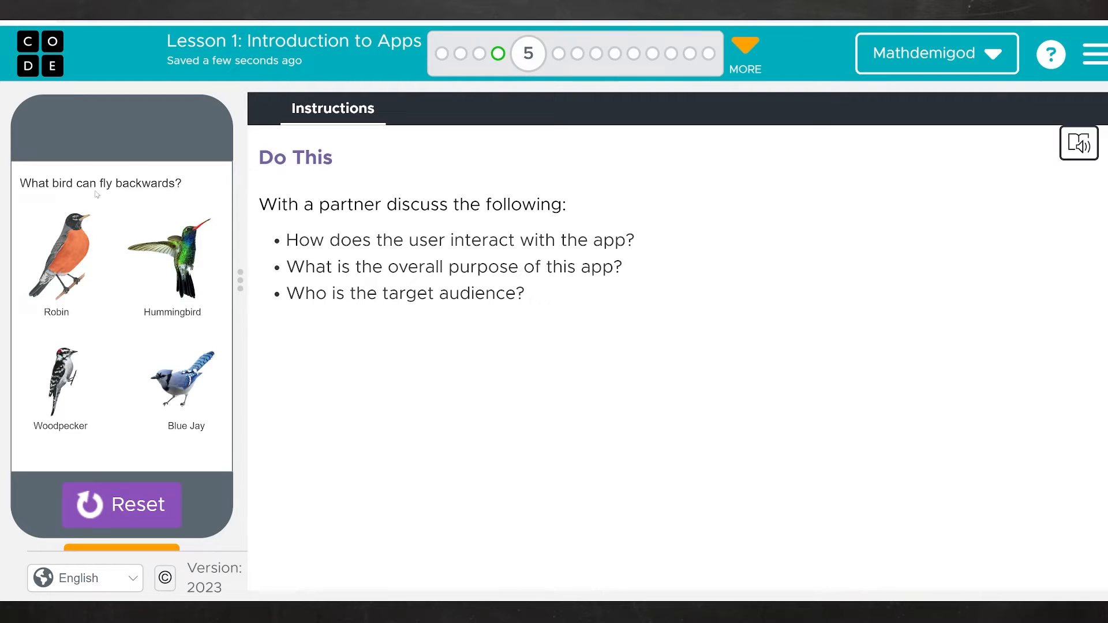
click(172, 254)
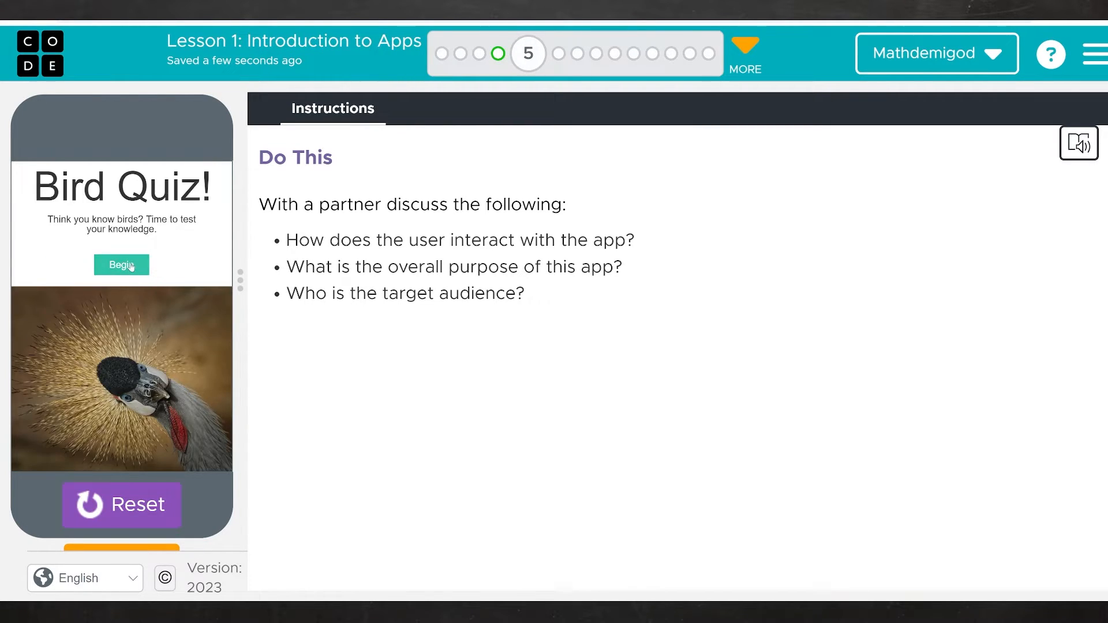
click(121, 264)
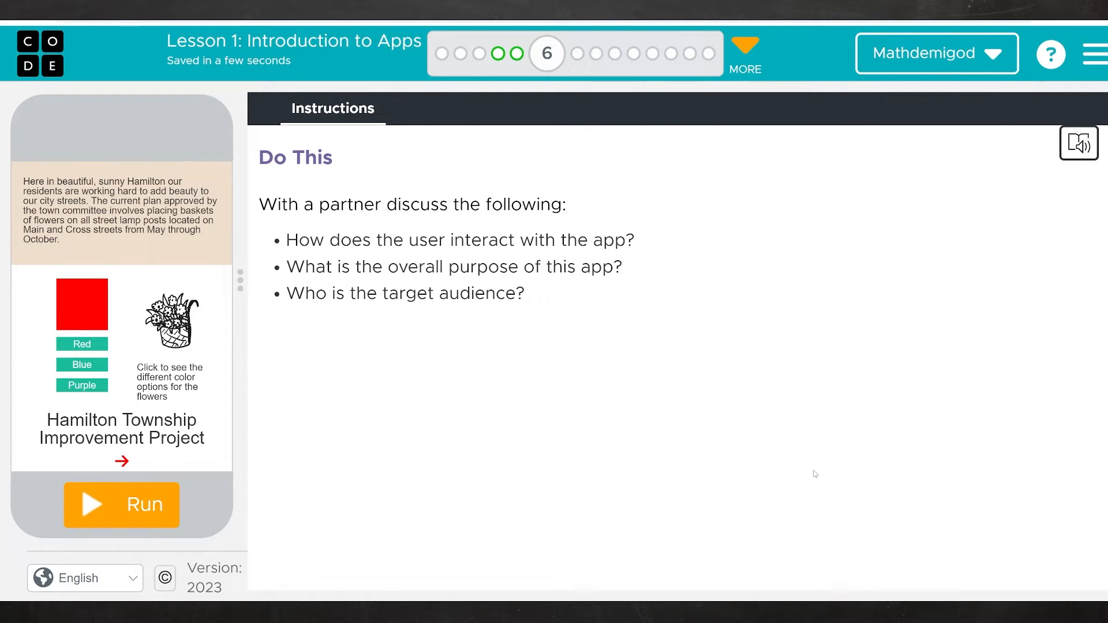
mouse_move(639, 418)
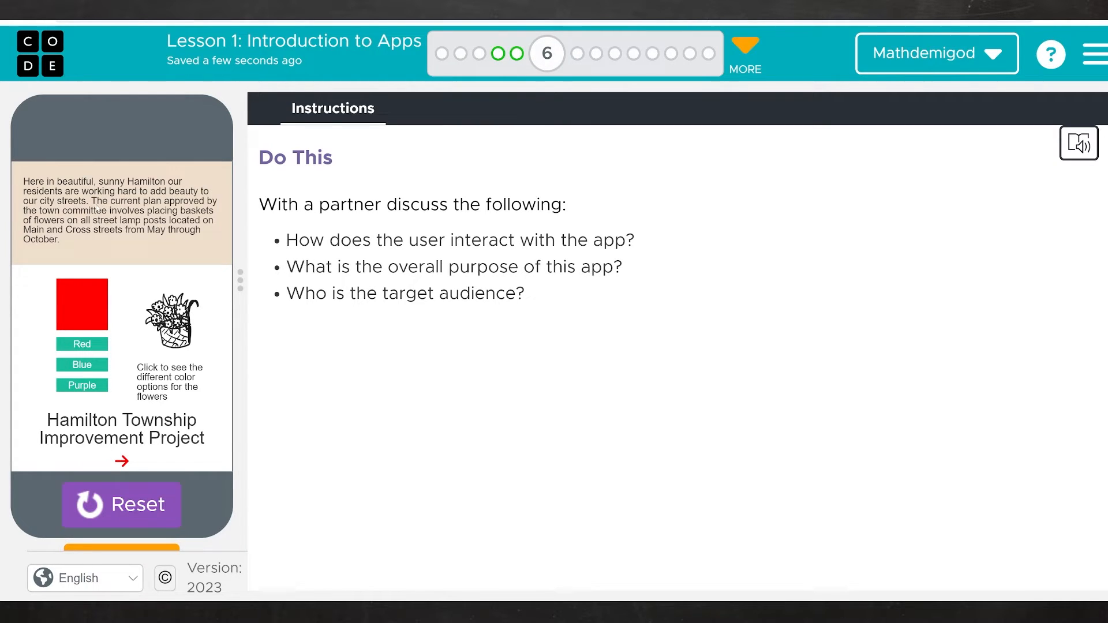
Try the blue and red flower colours, then view the recycling bin, flower basket and trash can info
click(80, 365)
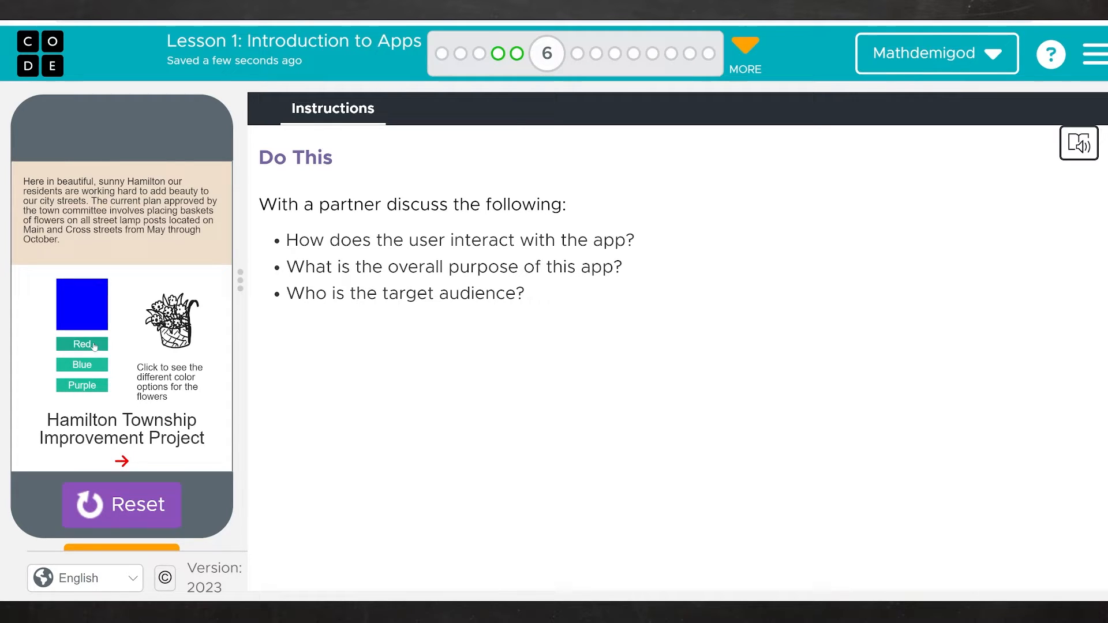
click(80, 344)
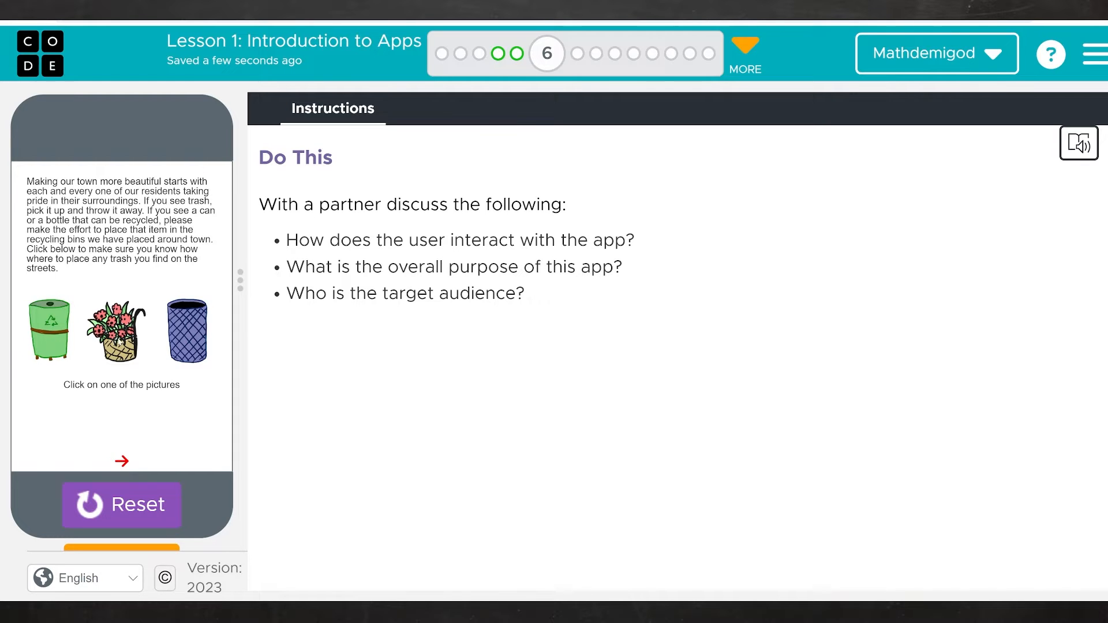
click(114, 331)
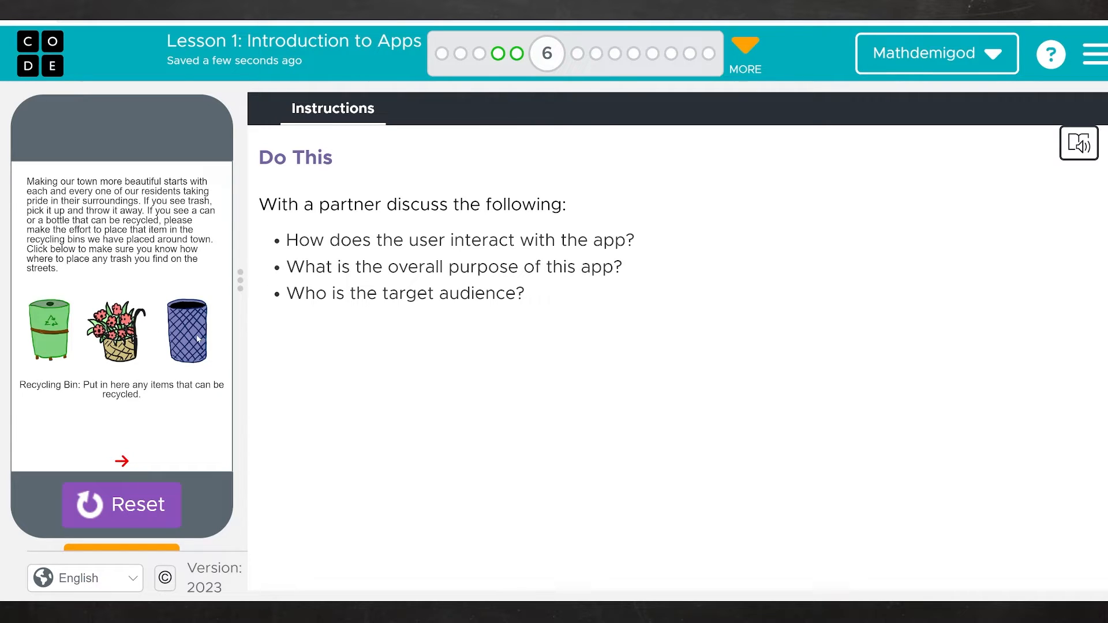
click(187, 332)
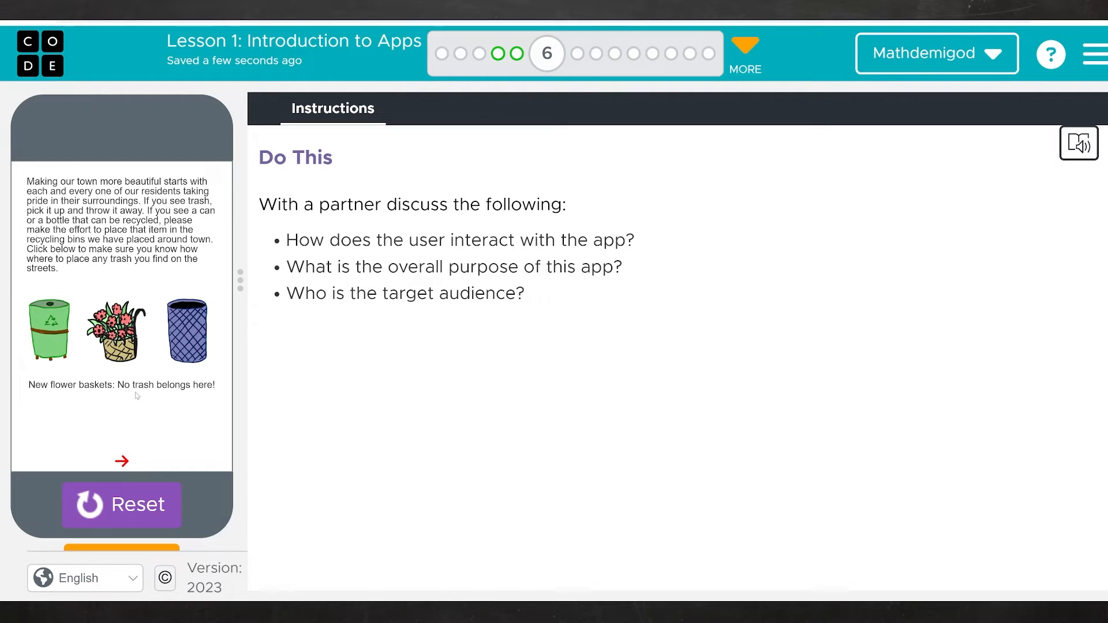
click(121, 460)
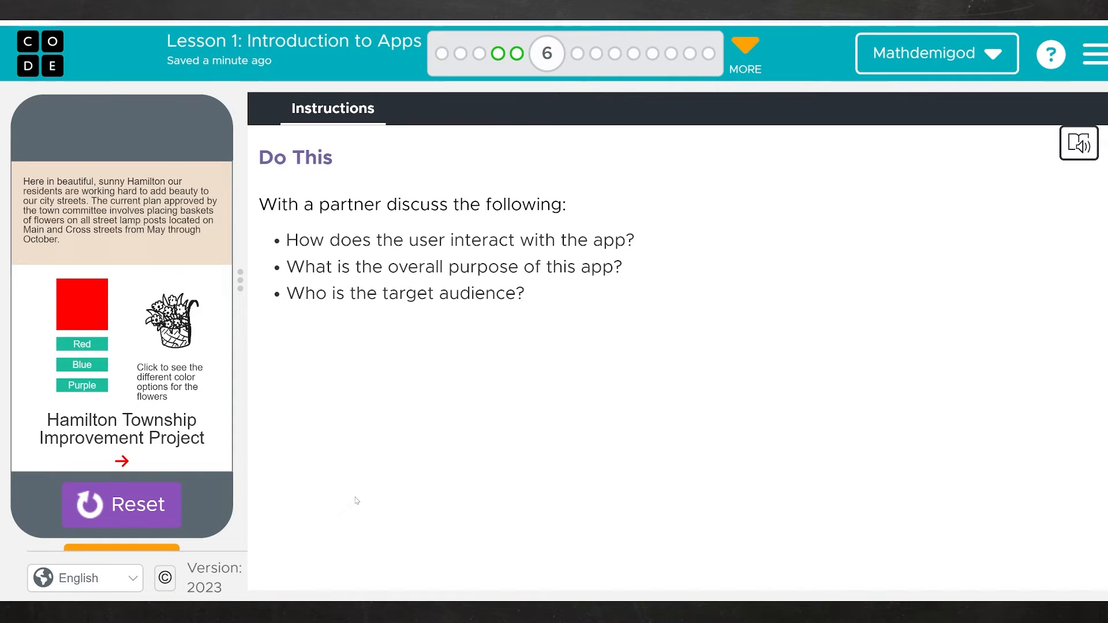
mouse_move(344, 492)
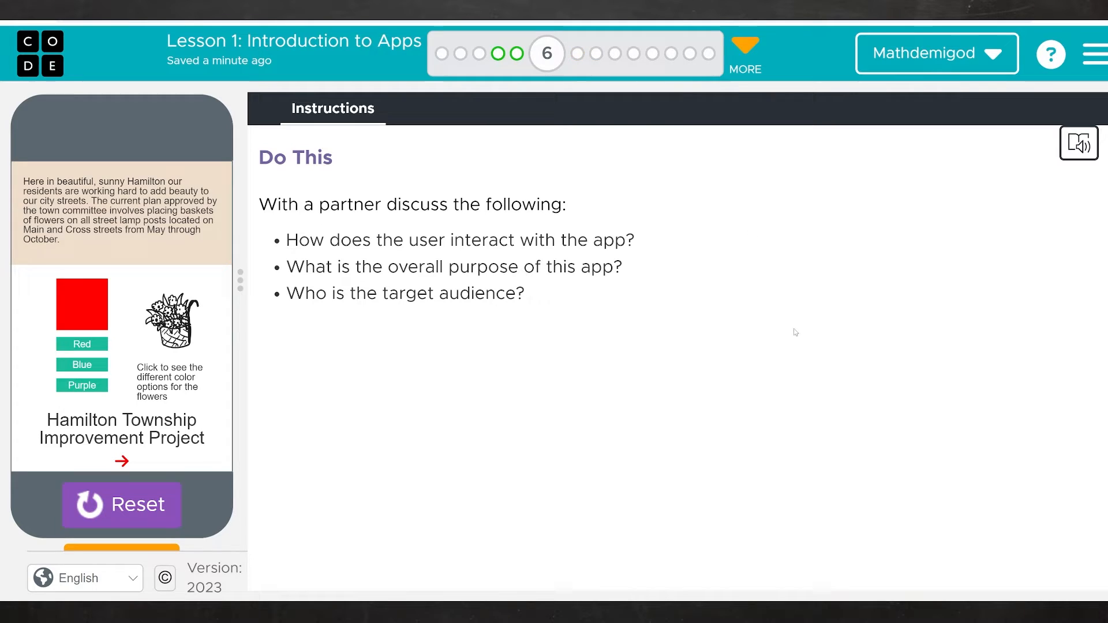
Go to level 7, run the 4-Square app and answer that it needs 4 players
click(566, 53)
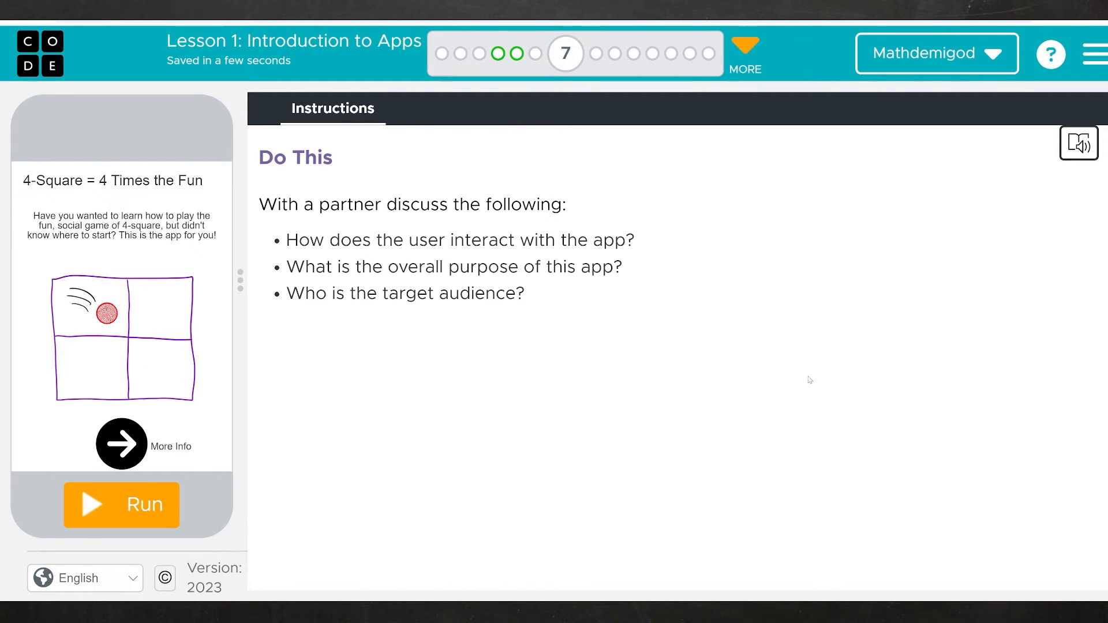
mouse_move(775, 335)
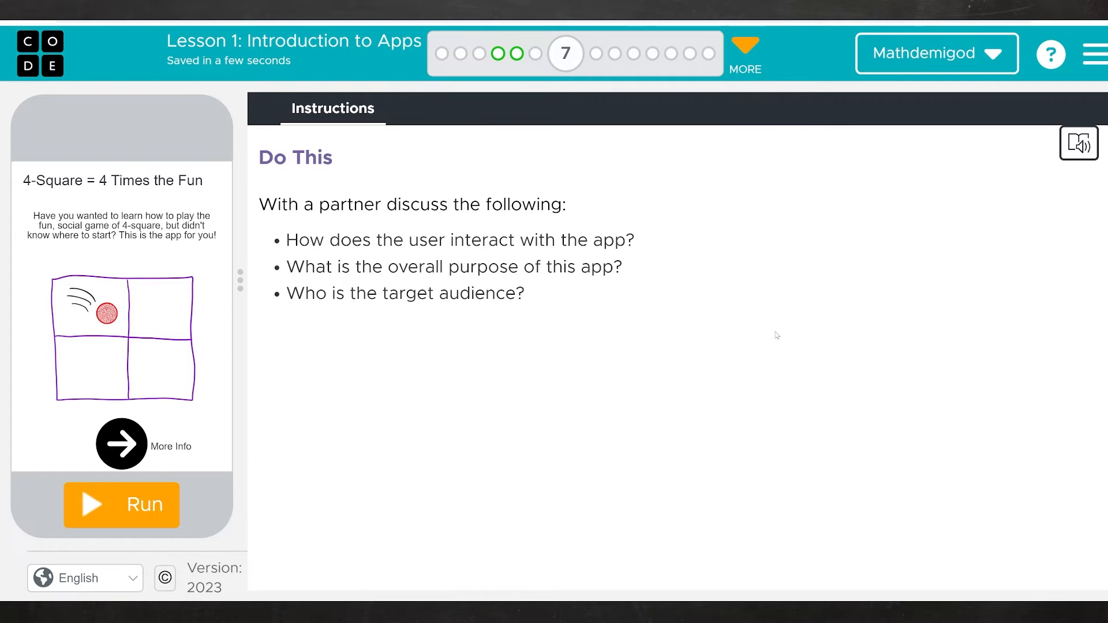
mouse_move(776, 332)
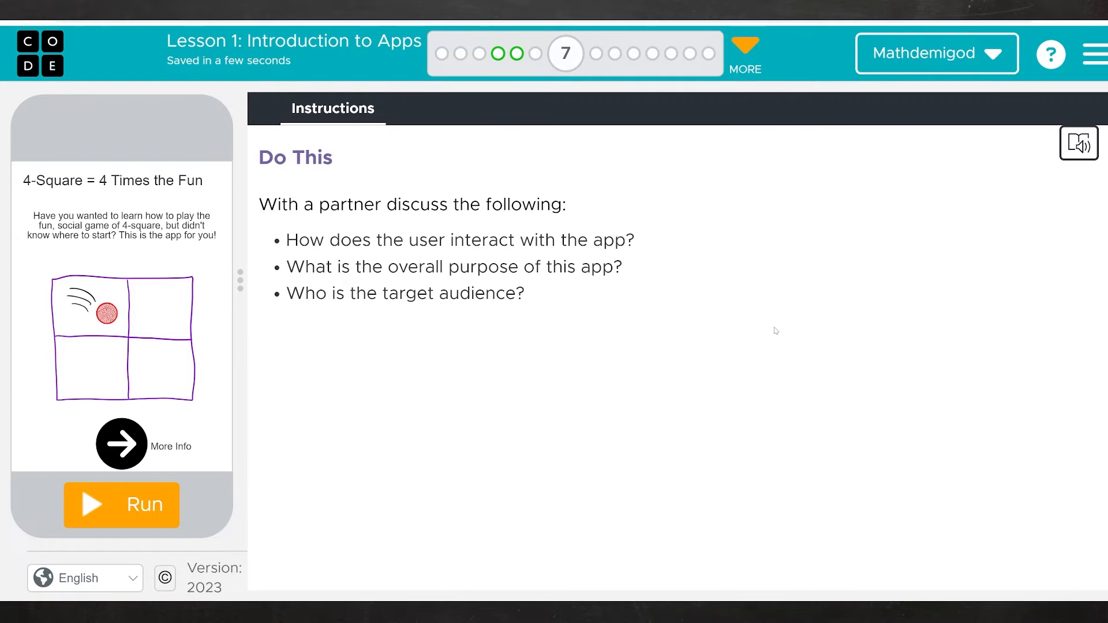
mouse_move(759, 323)
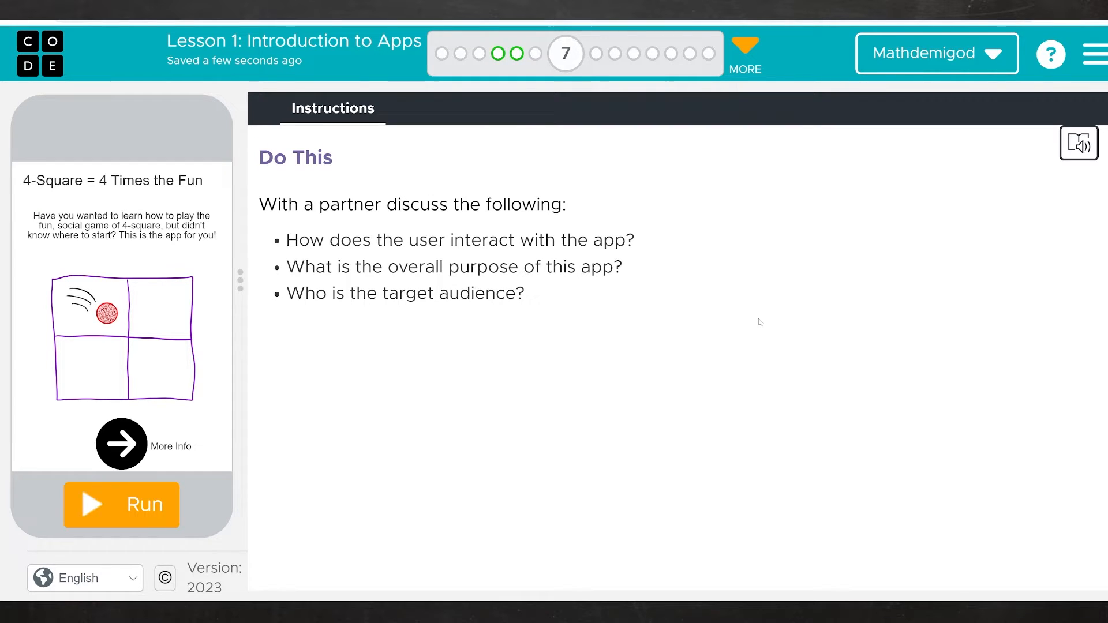
mouse_move(351, 400)
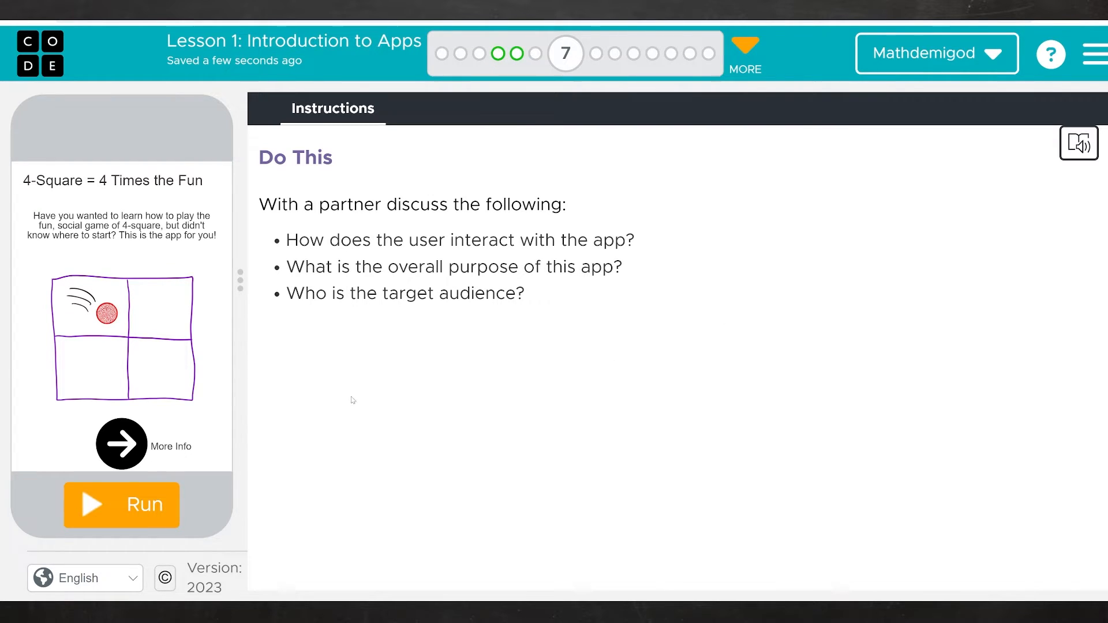
click(121, 504)
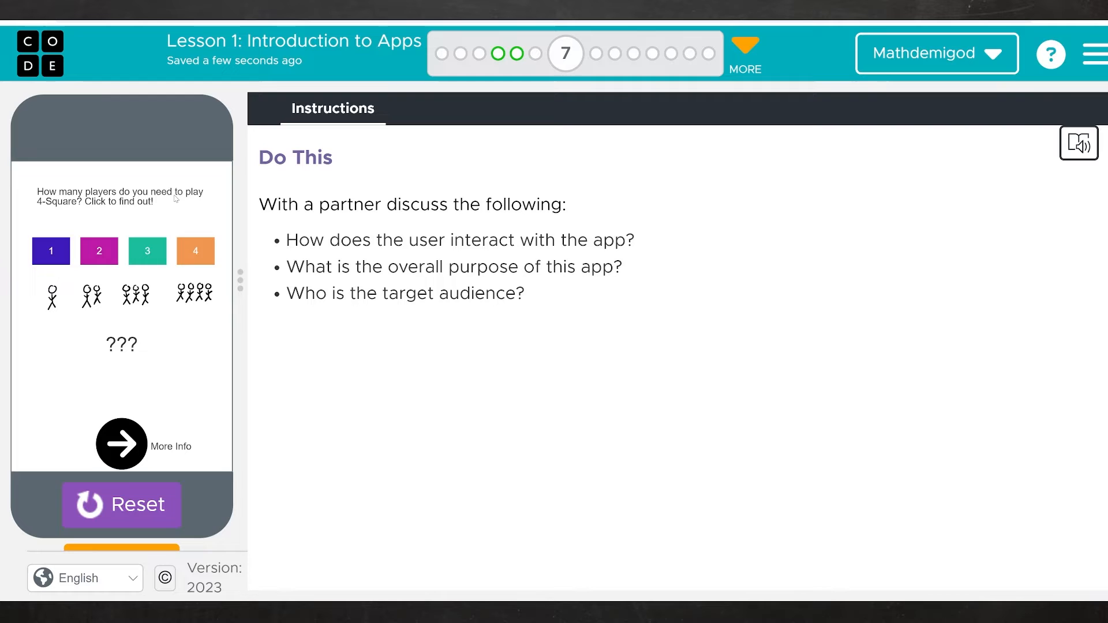
click(195, 250)
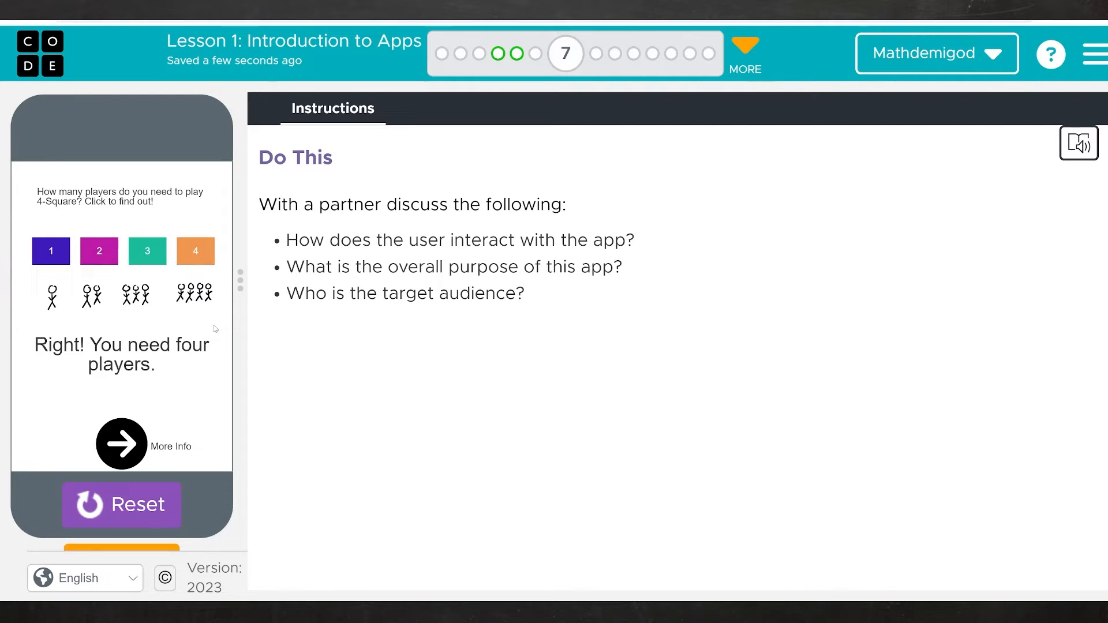
mouse_move(123, 346)
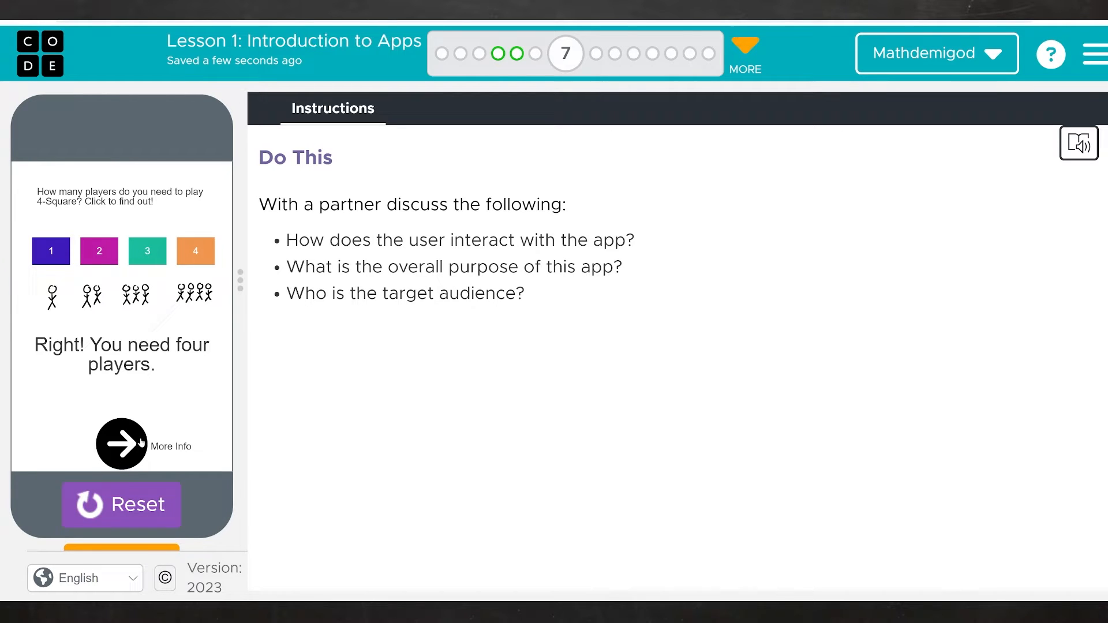
click(121, 443)
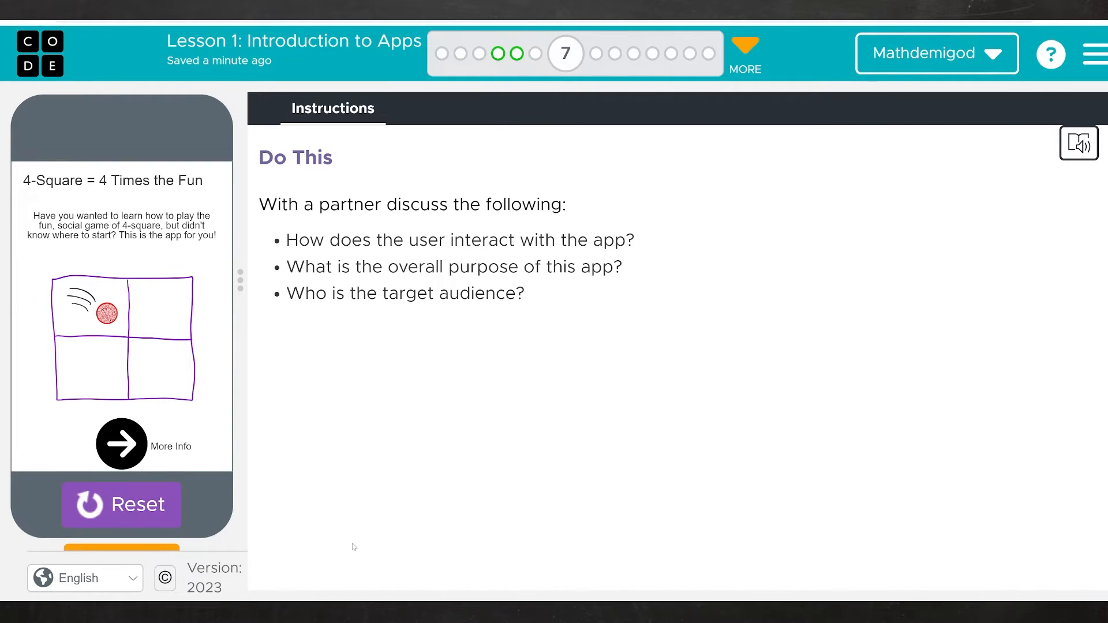
mouse_move(349, 545)
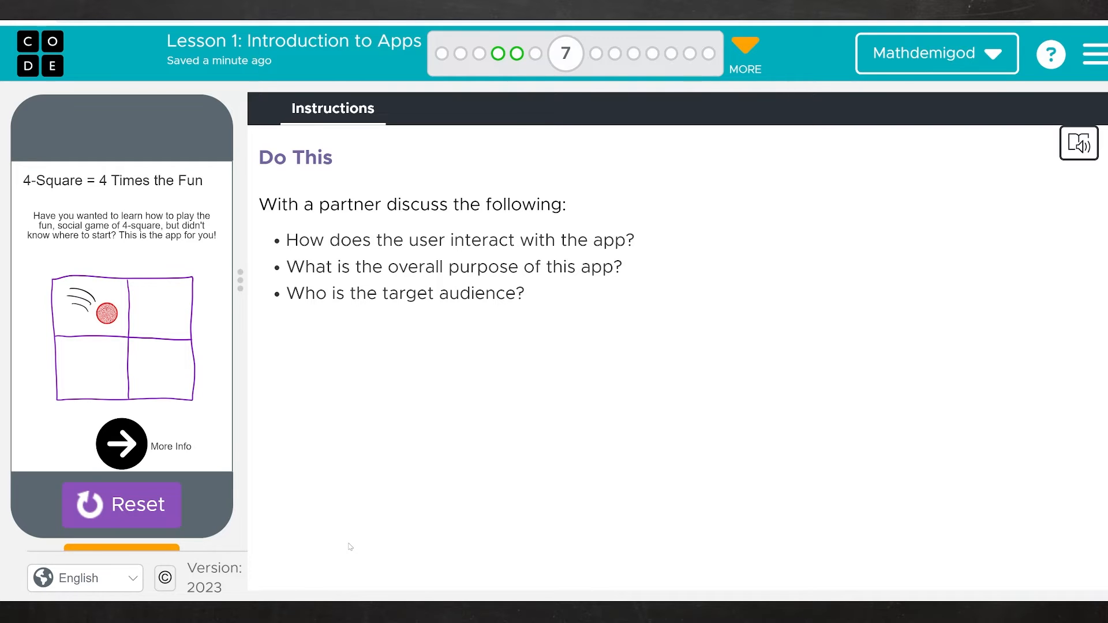
mouse_move(529, 339)
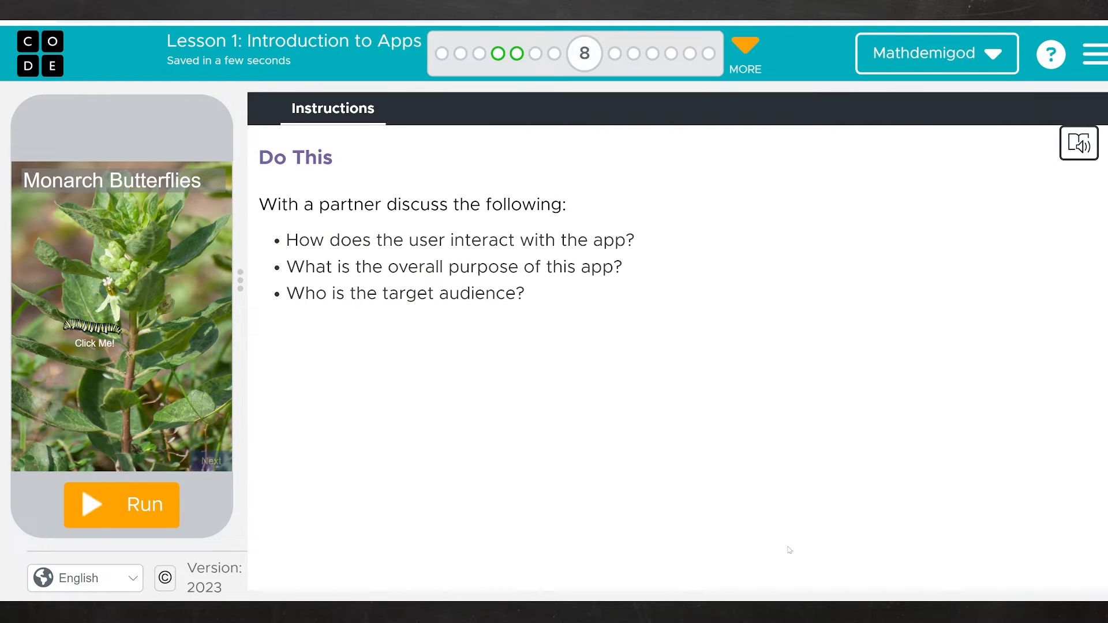
mouse_move(692, 547)
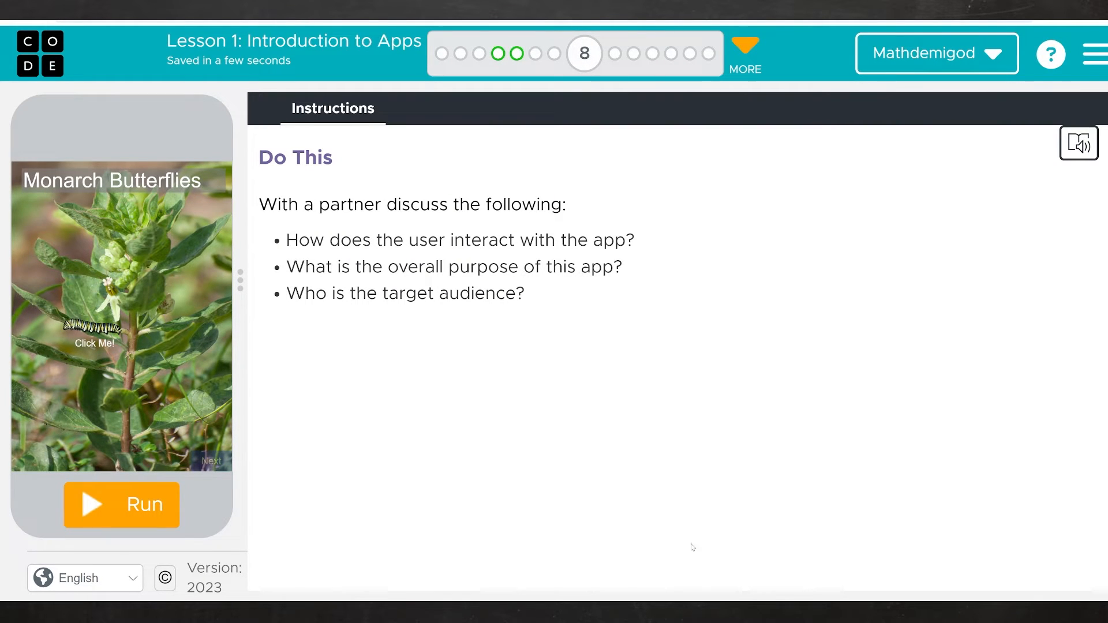
mouse_move(490, 507)
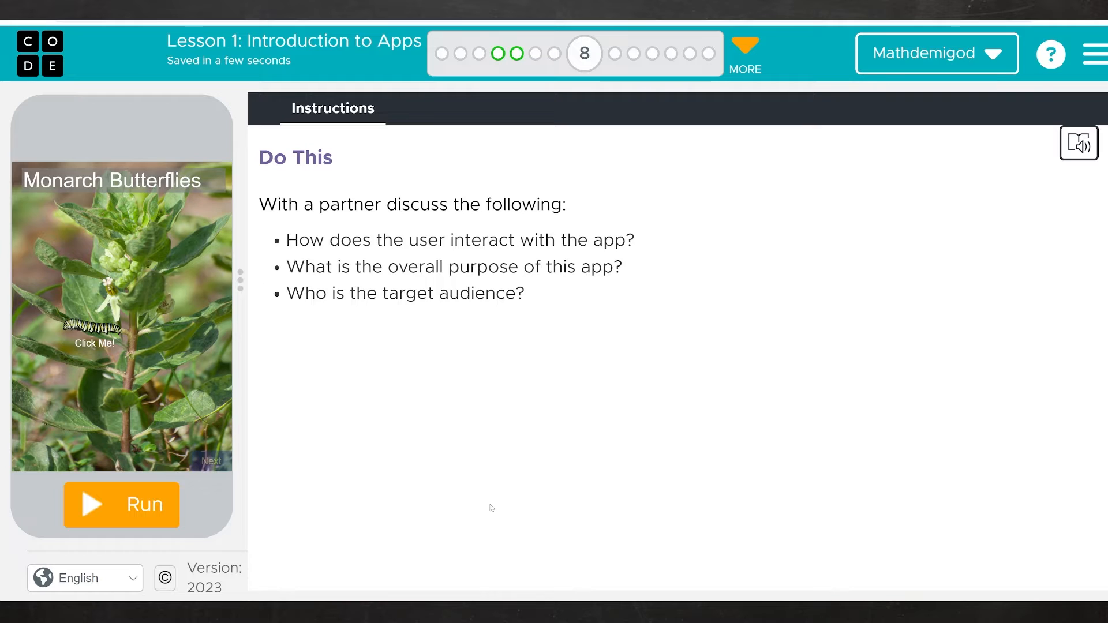
mouse_move(102, 505)
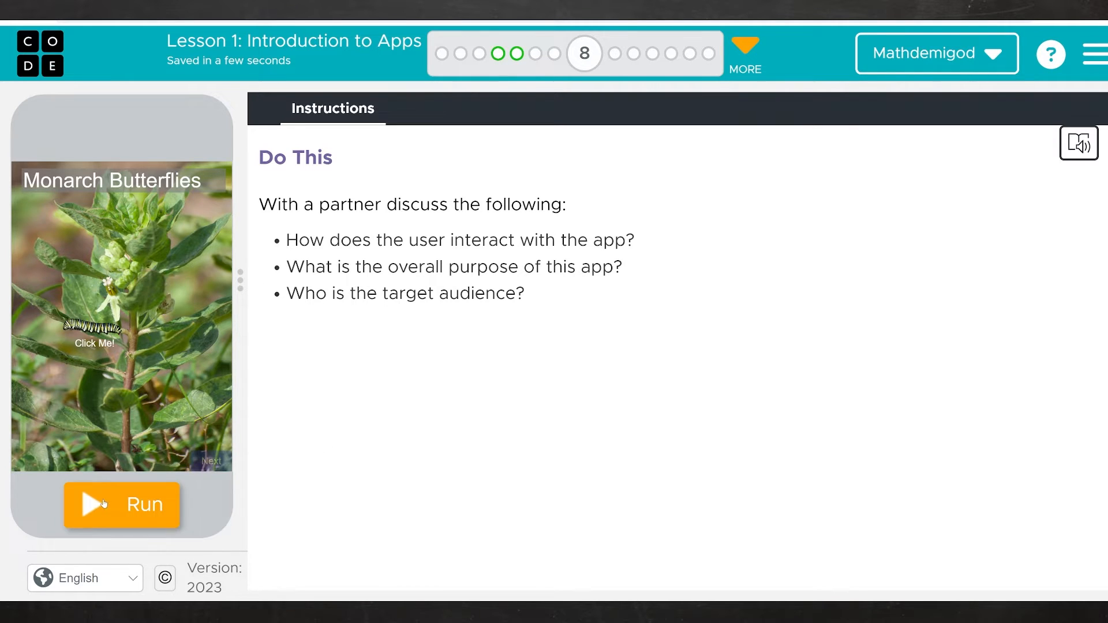
Run the Monarch app through caterpillar, chrysalis and adult butterfly screens, then reset it
click(121, 504)
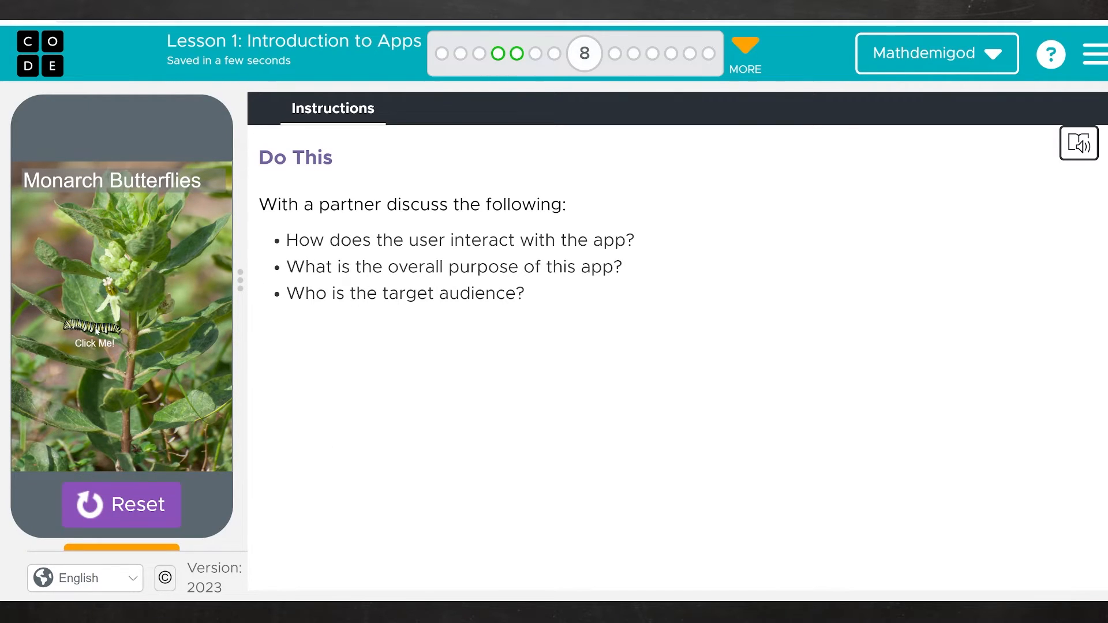
click(93, 332)
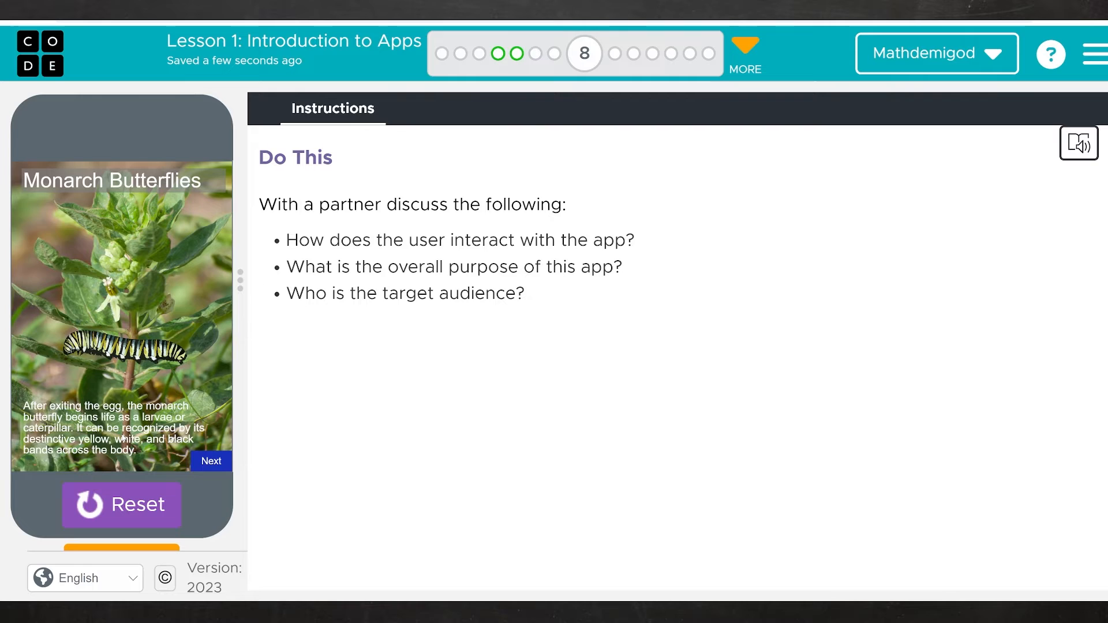
mouse_move(89, 376)
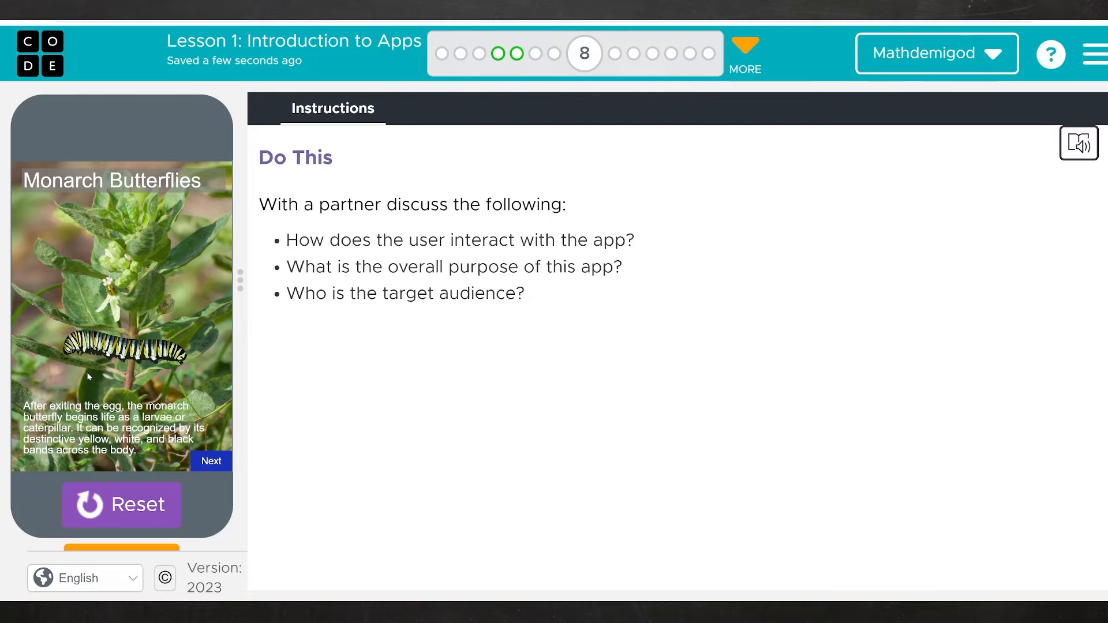
mouse_move(219, 230)
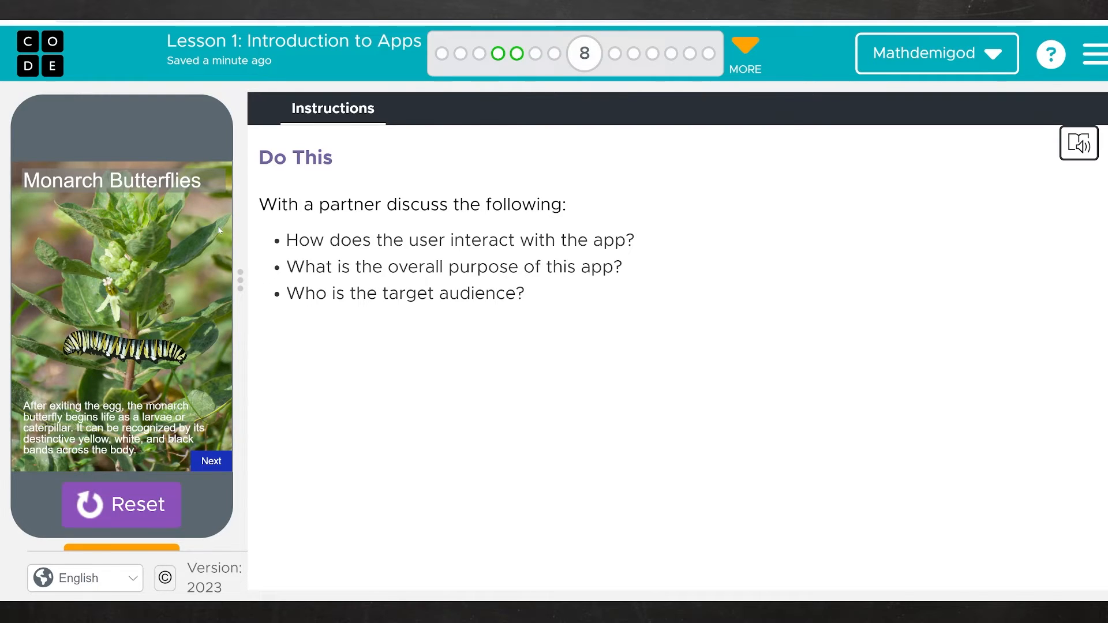
click(210, 460)
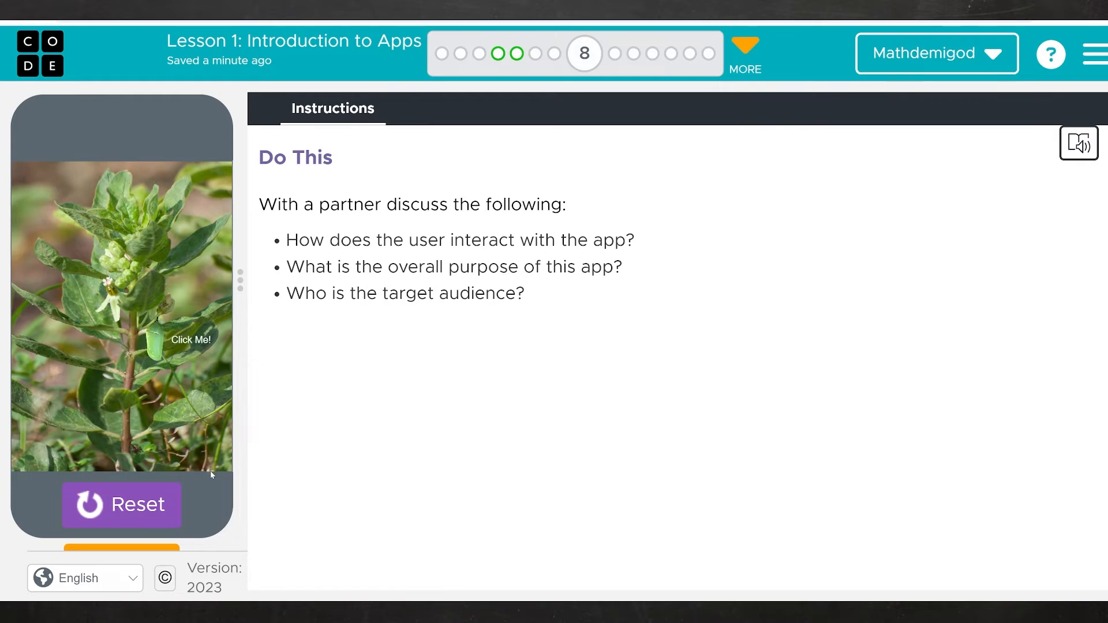
click(190, 339)
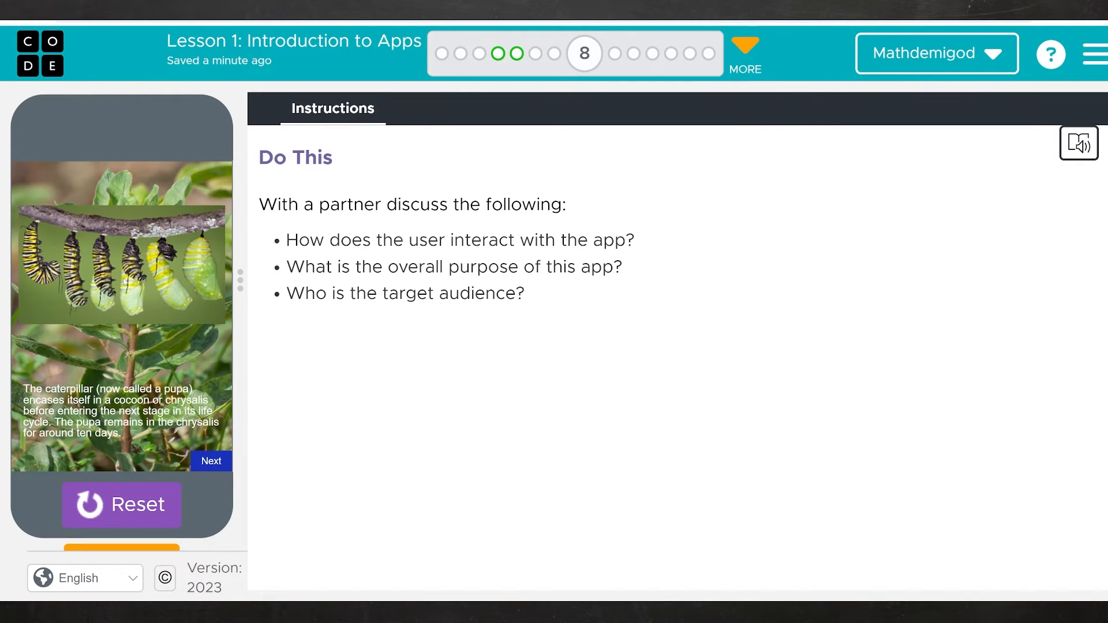
mouse_move(150, 351)
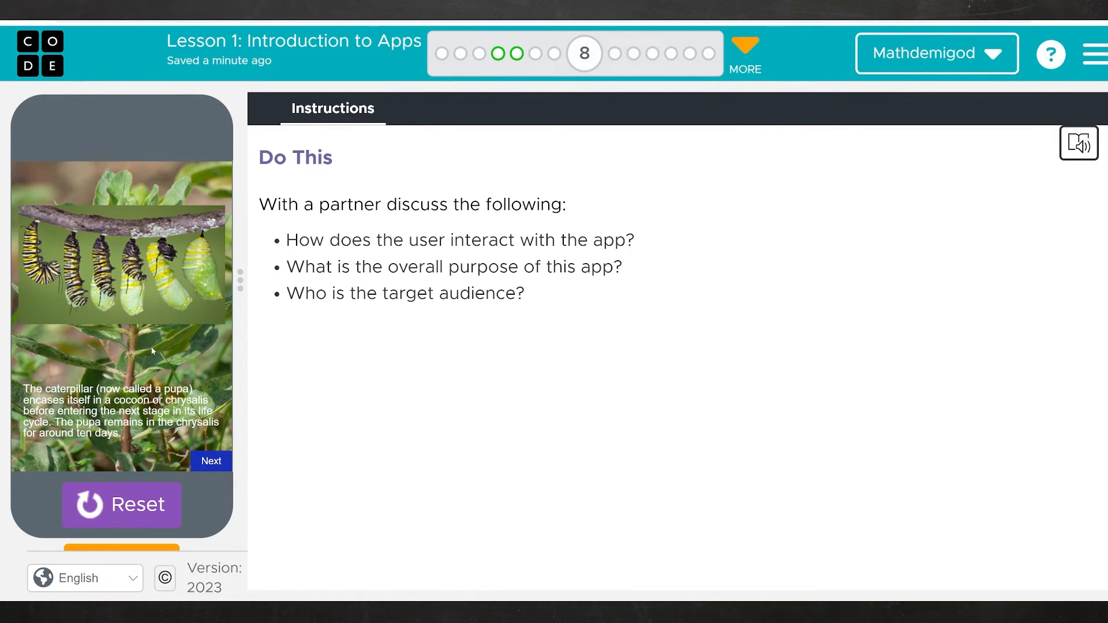
click(210, 461)
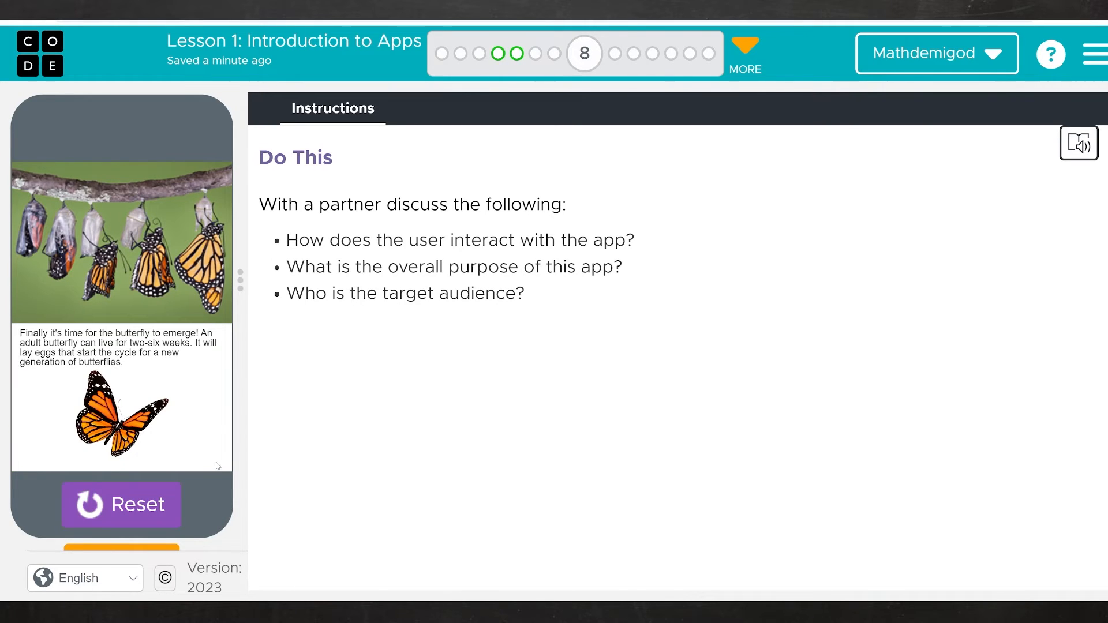
mouse_move(149, 357)
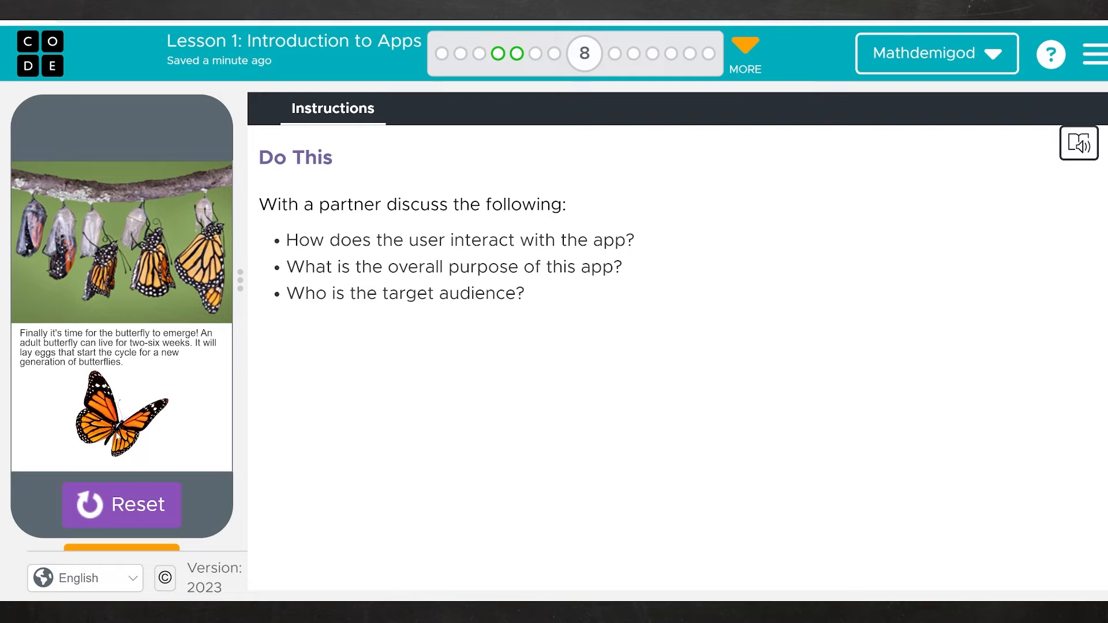
mouse_move(153, 190)
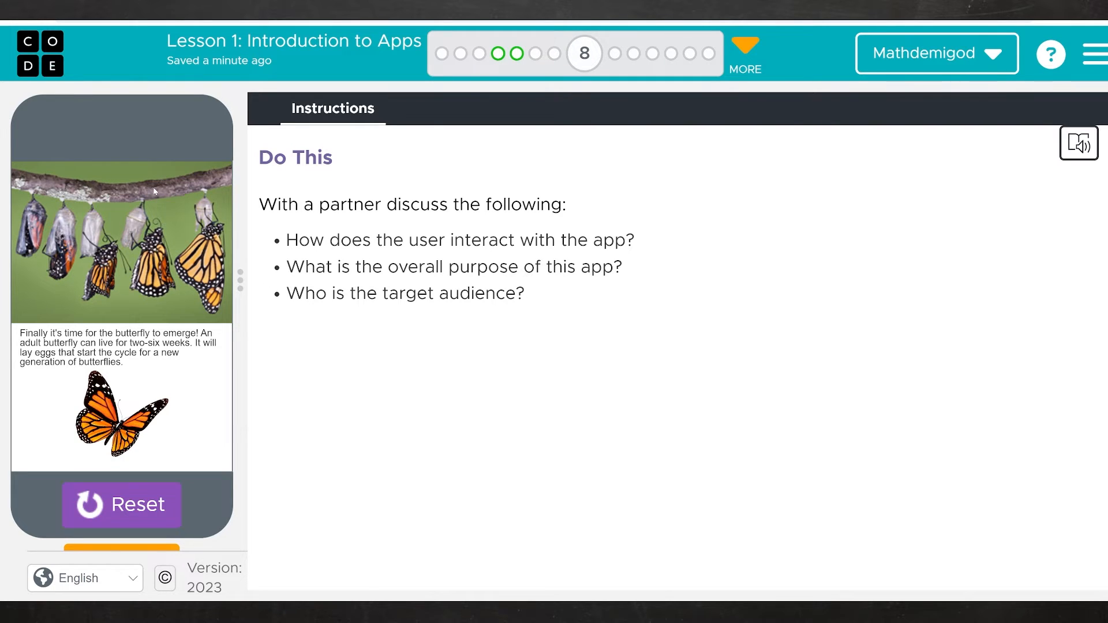
mouse_move(181, 307)
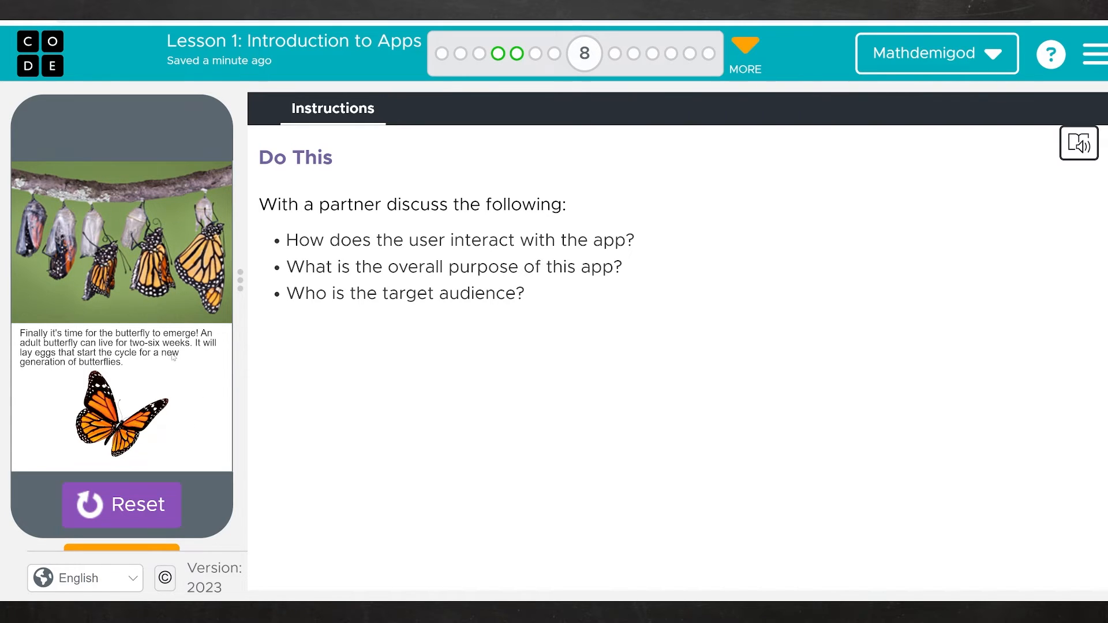
mouse_move(105, 481)
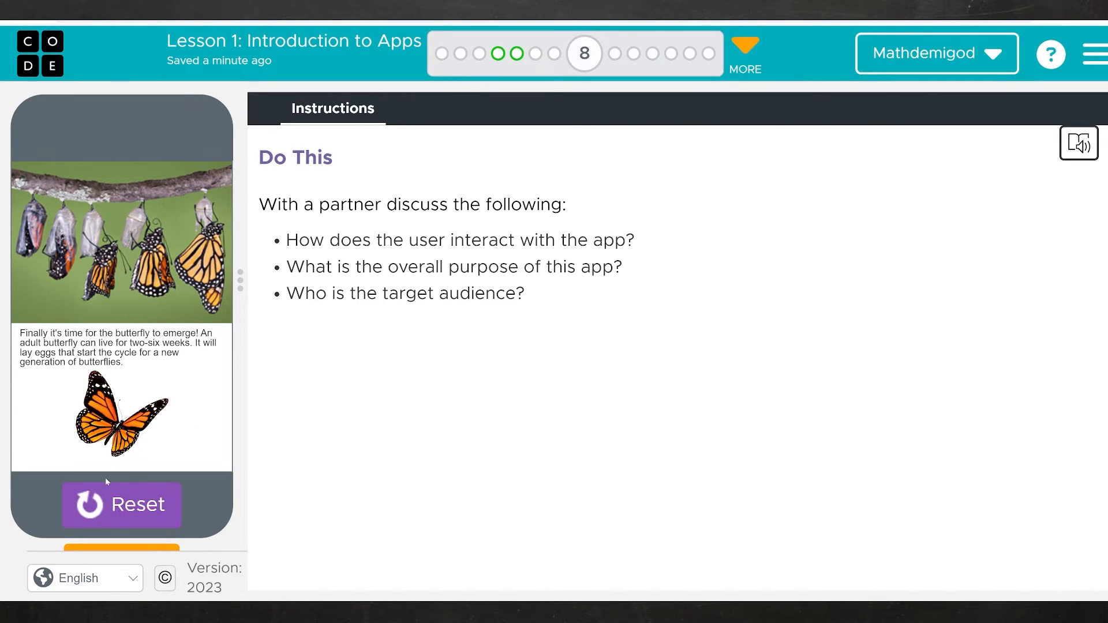
mouse_move(280, 403)
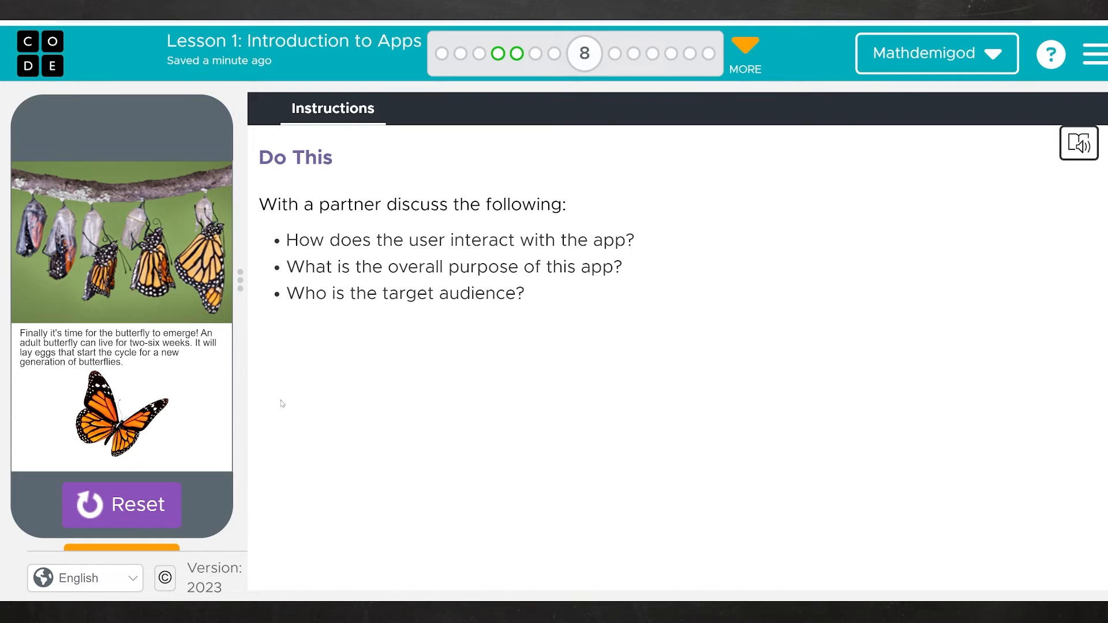
mouse_move(180, 381)
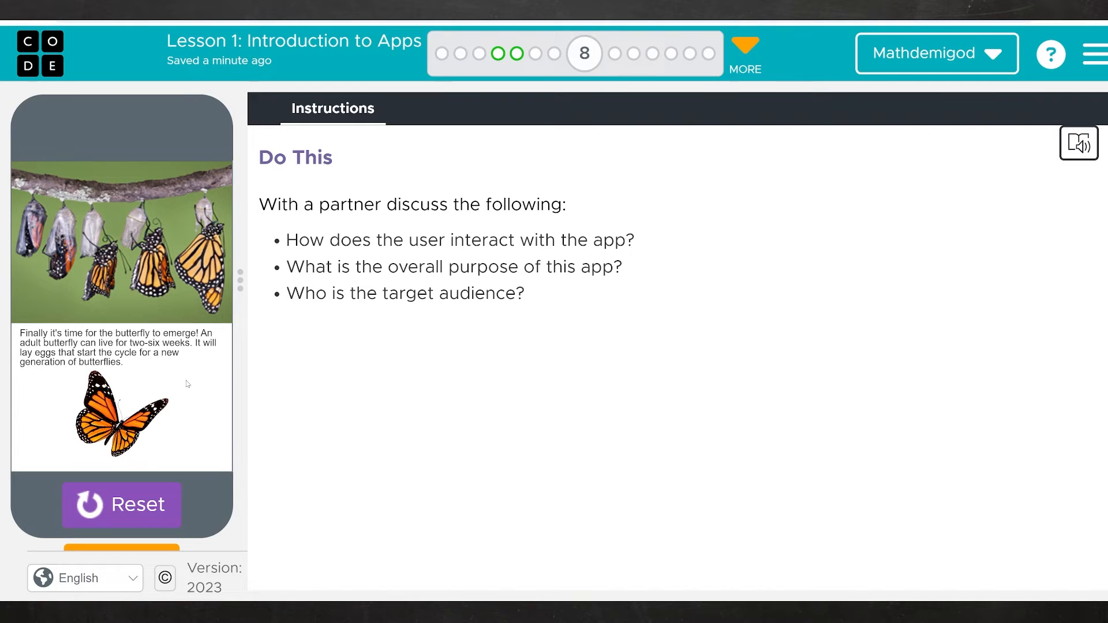
mouse_move(124, 471)
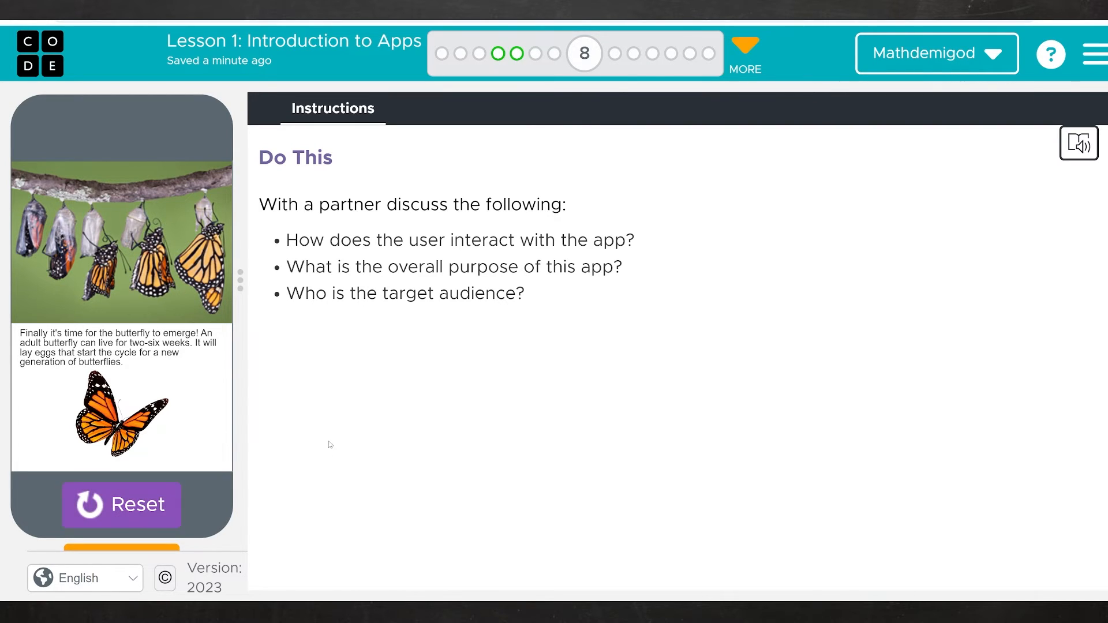
click(121, 504)
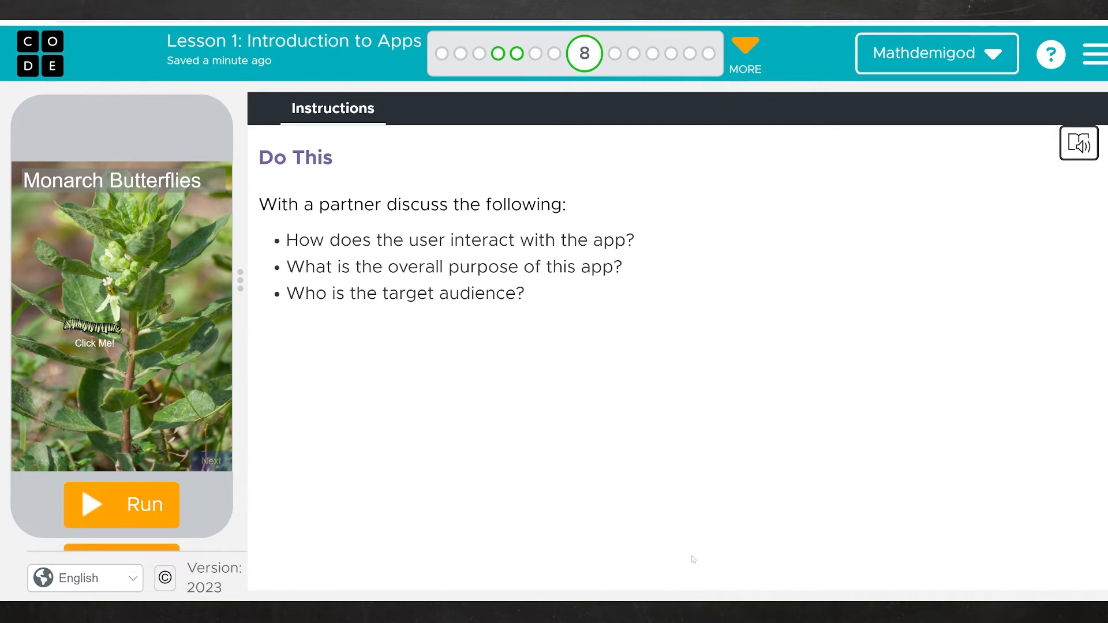
mouse_move(614, 54)
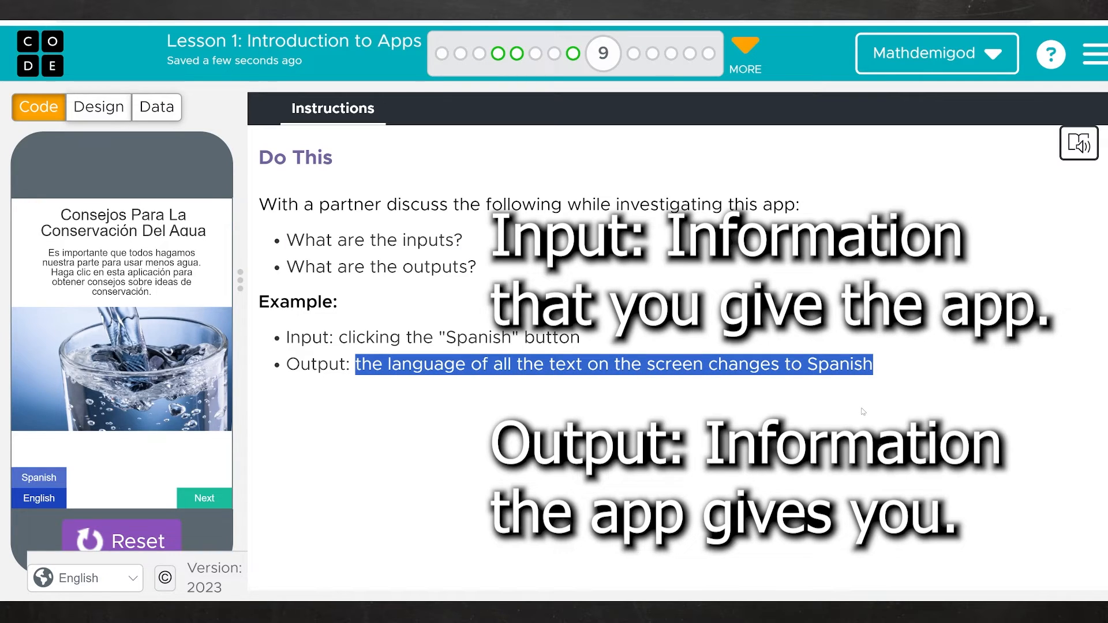
mouse_move(846, 400)
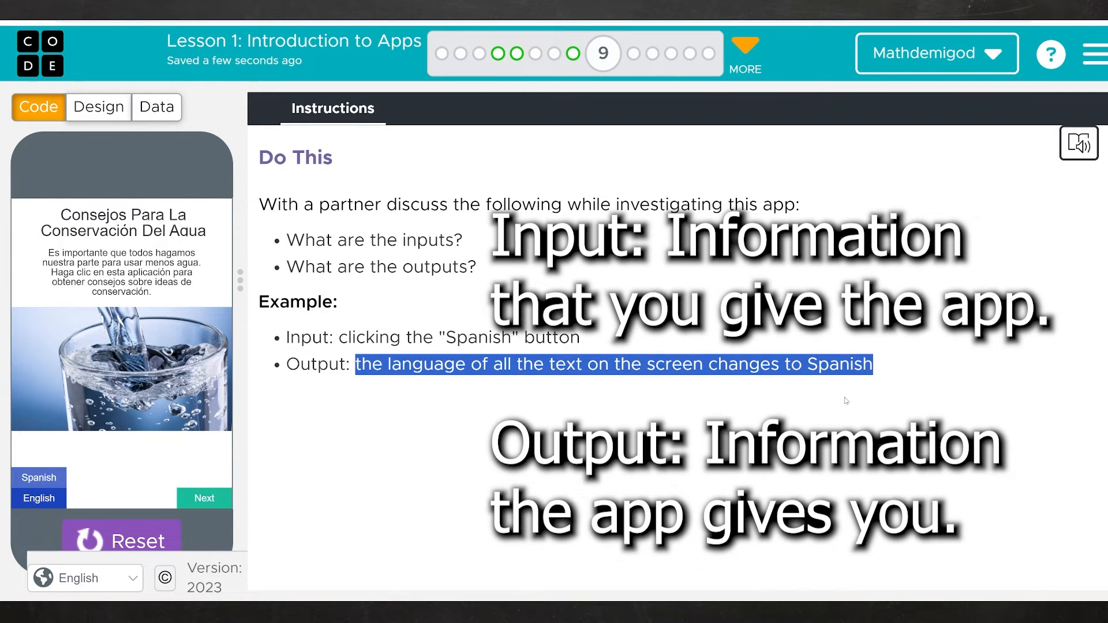
mouse_move(76, 507)
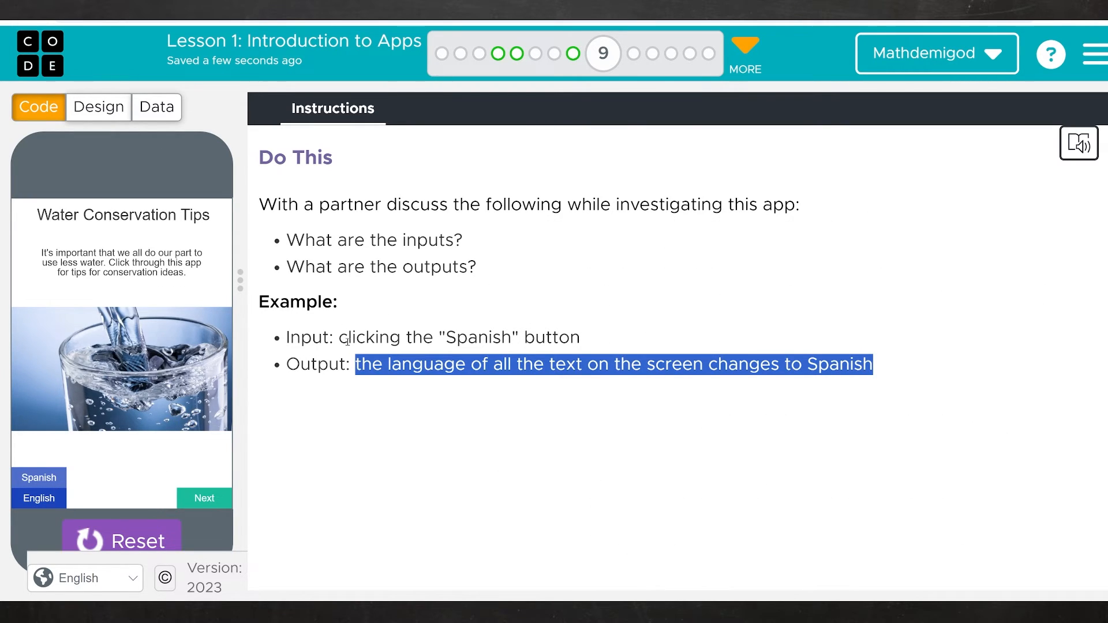
mouse_move(303, 374)
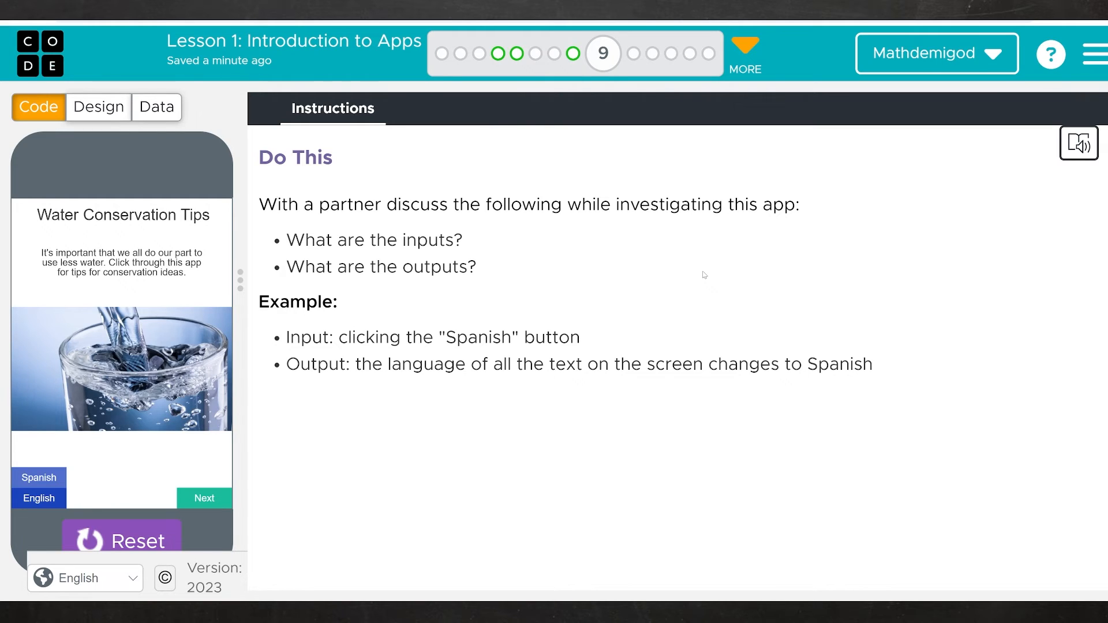
mouse_move(489, 241)
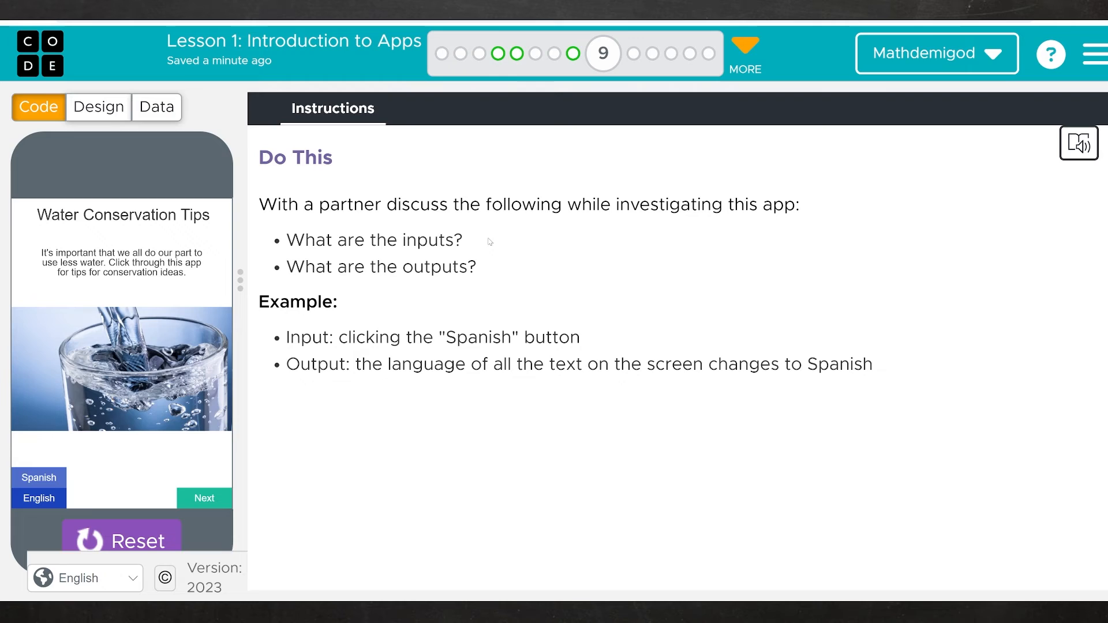
mouse_move(508, 229)
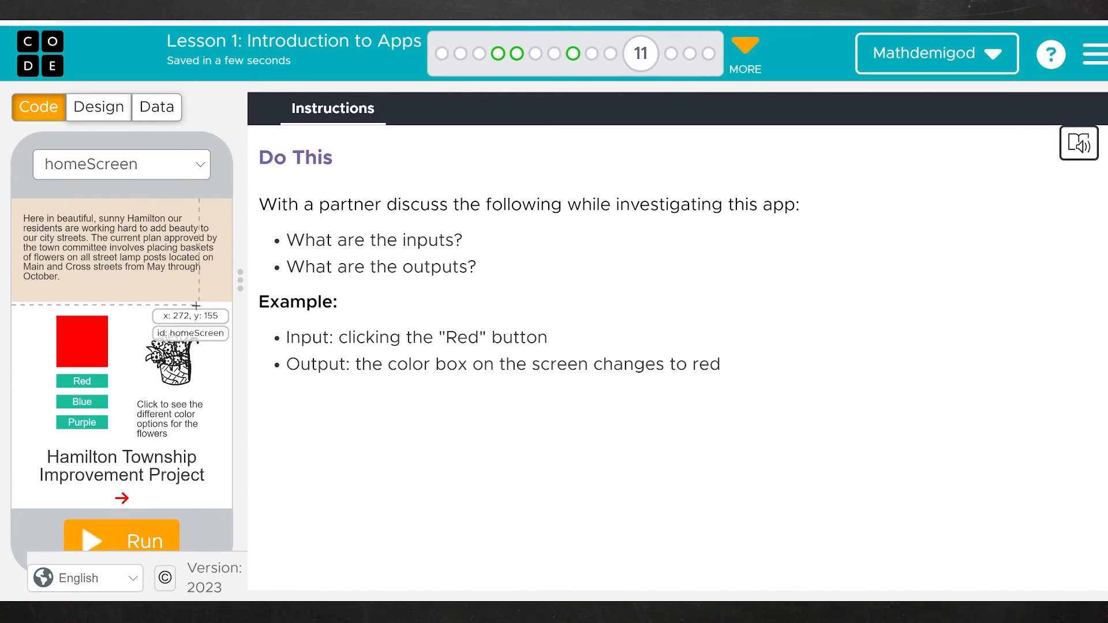
mouse_move(379, 525)
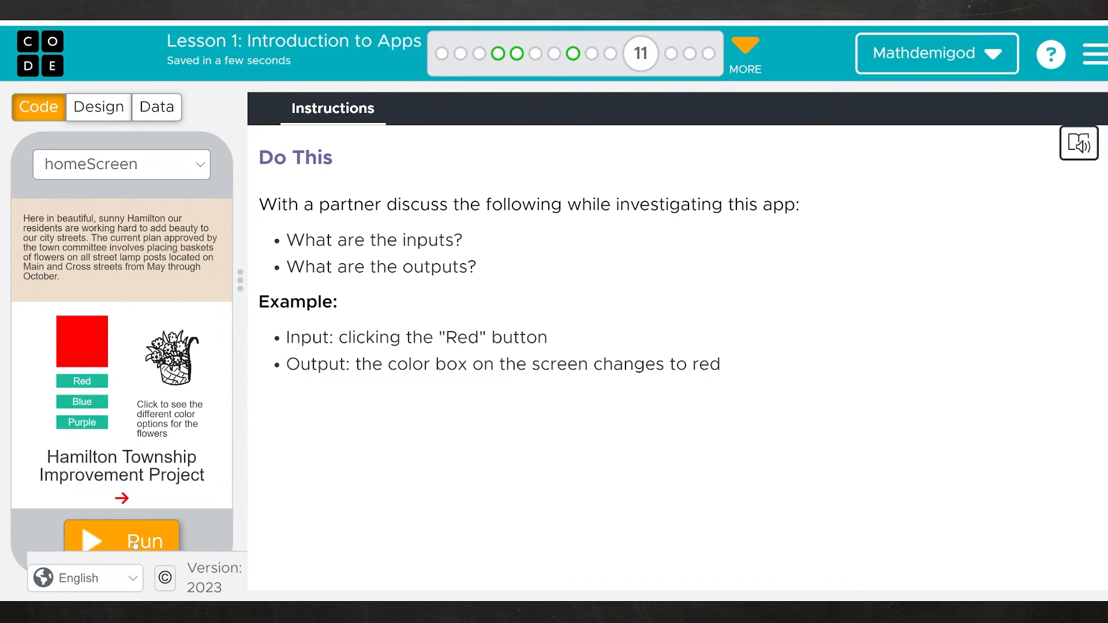
Run the Hamilton app, switch the flower box to blue then purple, and go to the Matching Assessment level
click(121, 540)
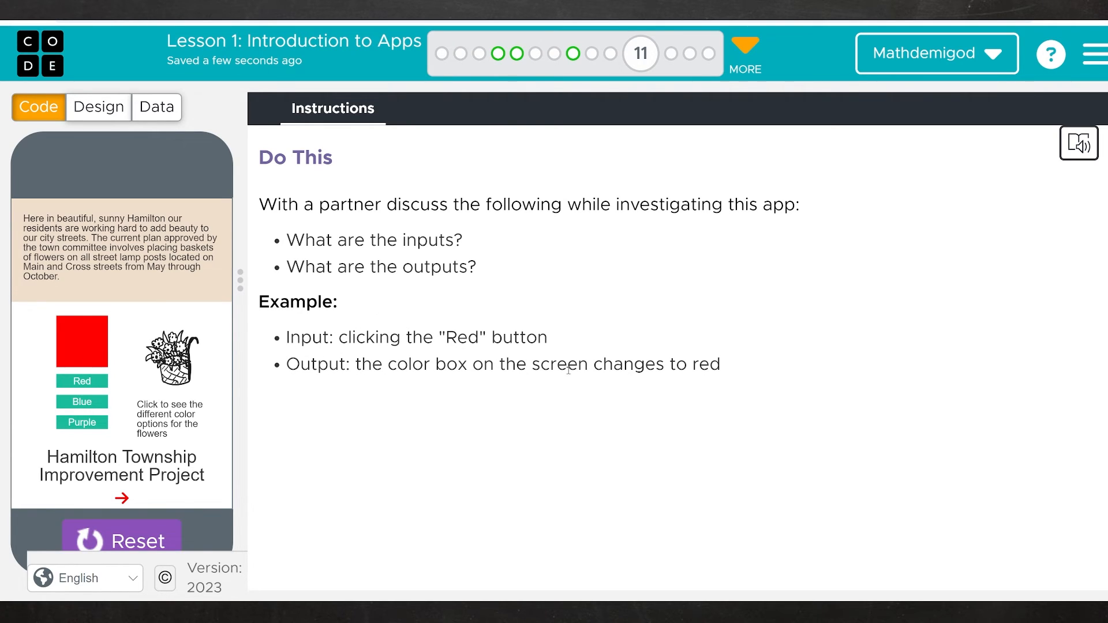
mouse_move(322, 446)
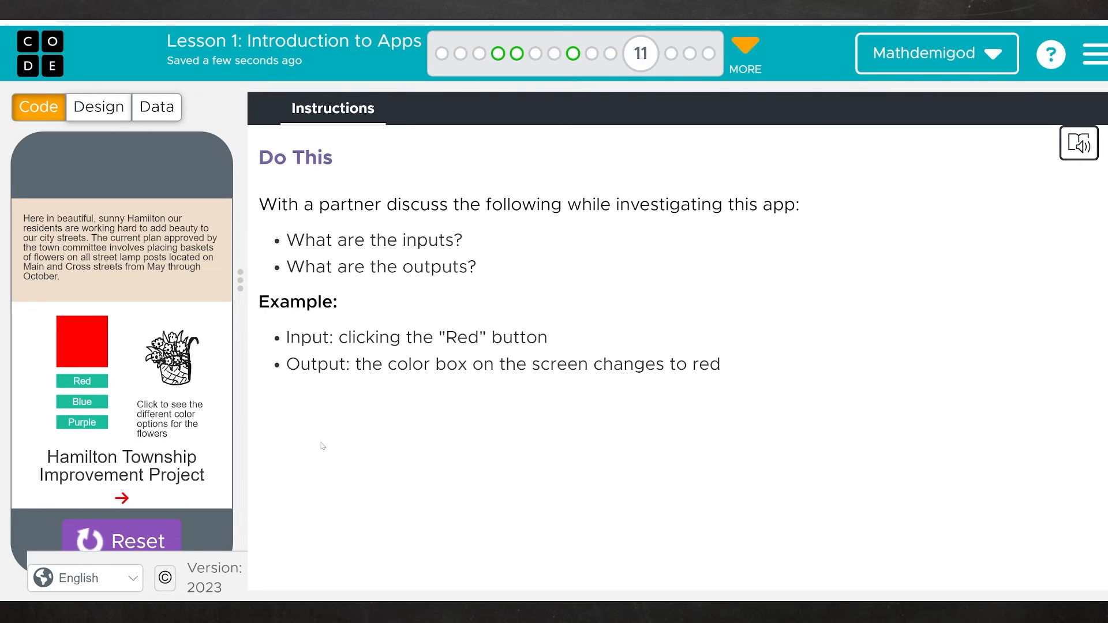
mouse_move(82, 401)
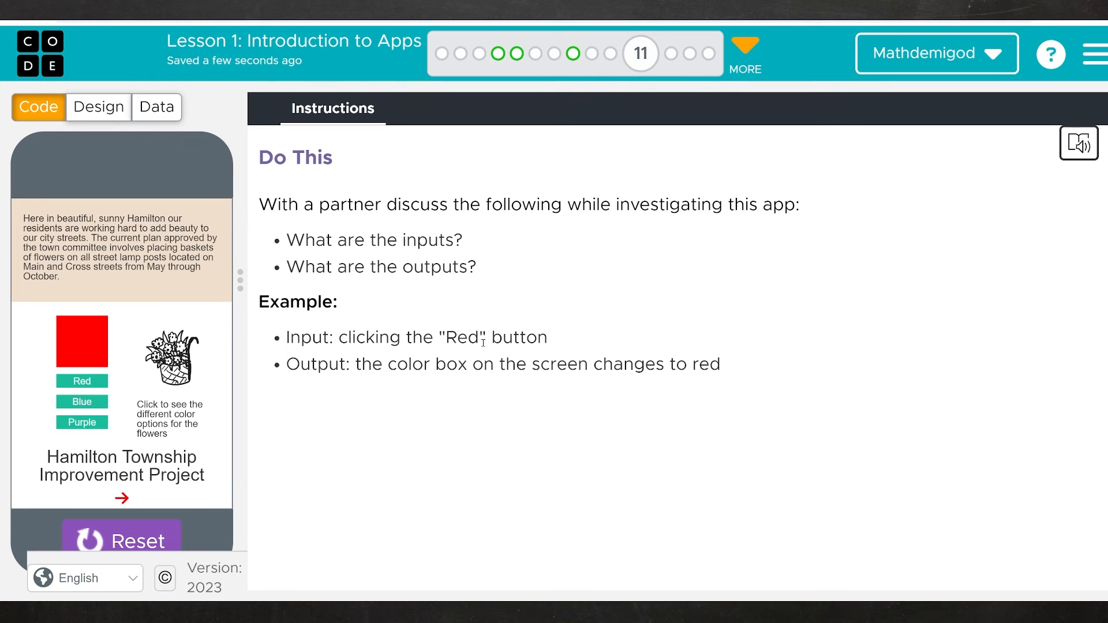
click(81, 402)
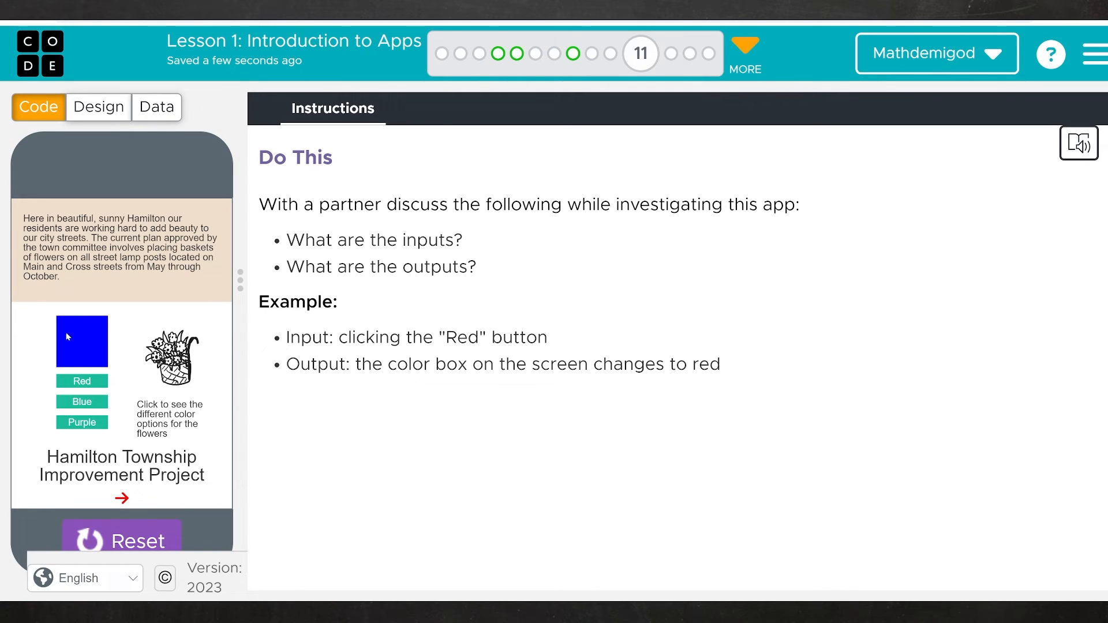
click(81, 422)
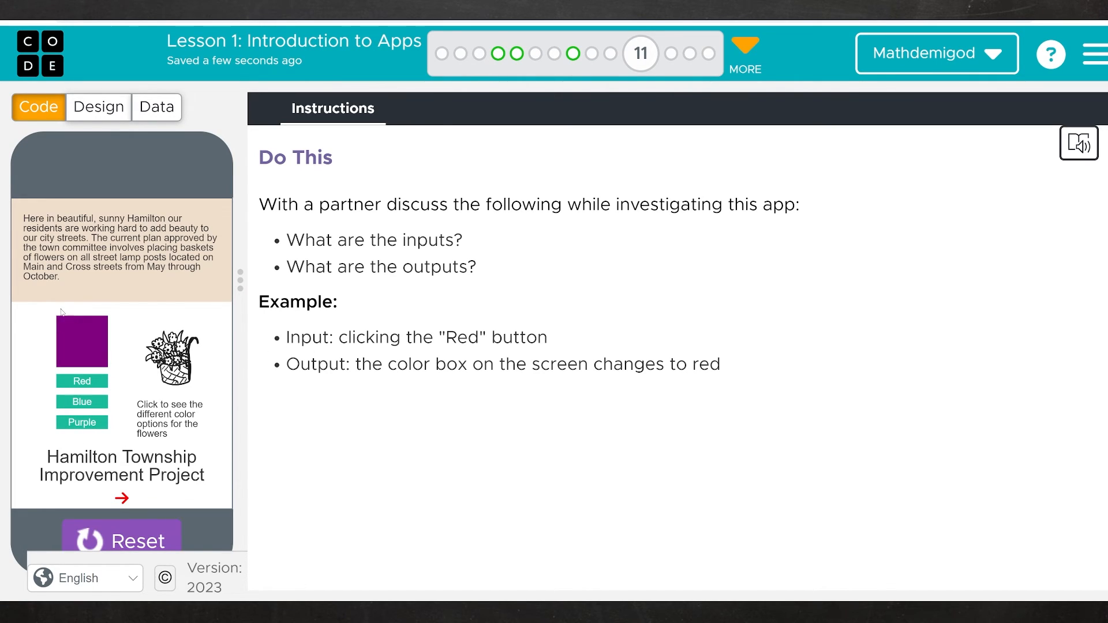
mouse_move(687, 54)
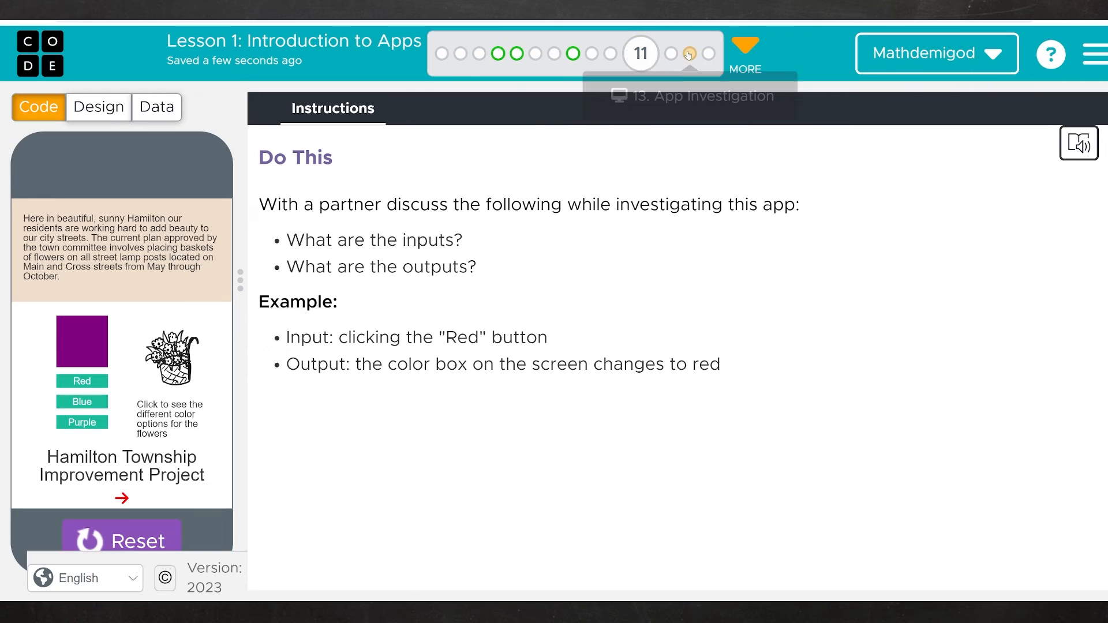
mouse_move(583, 71)
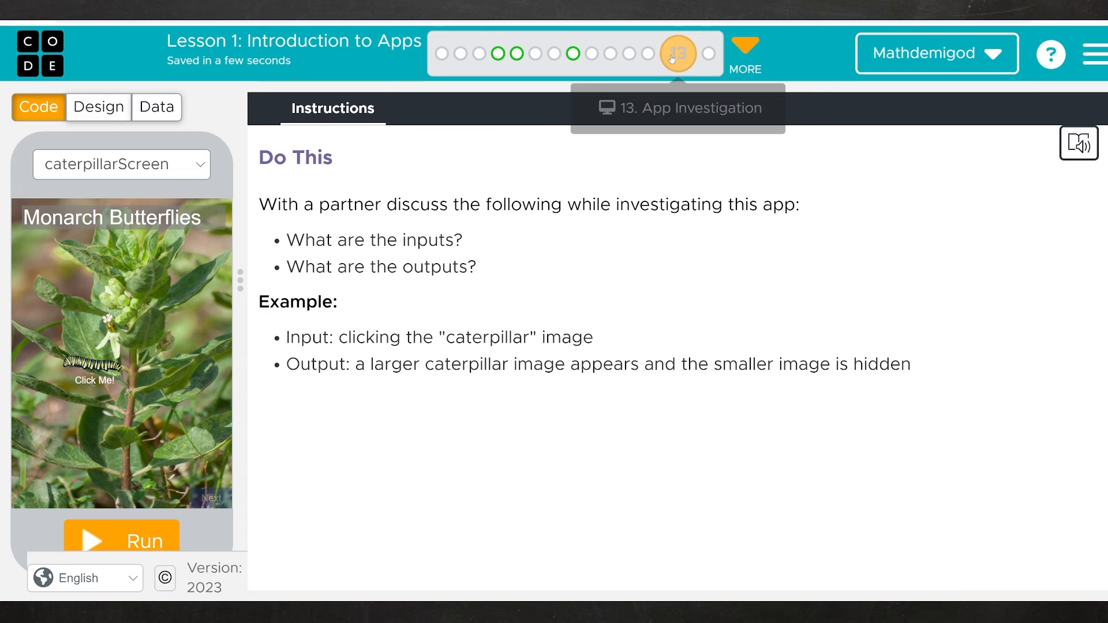
click(677, 54)
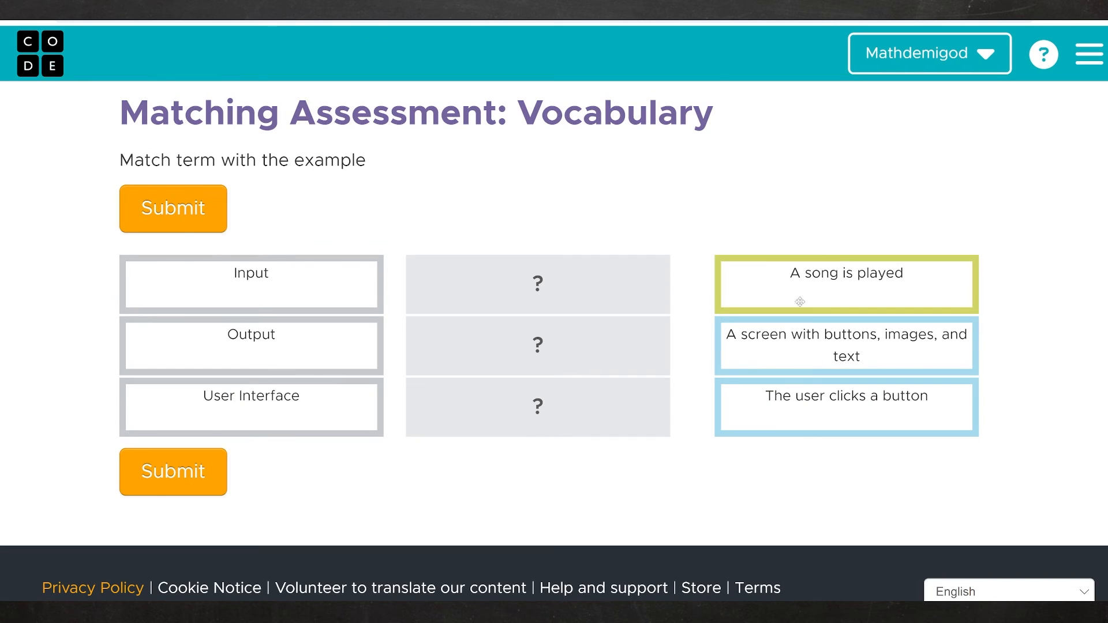